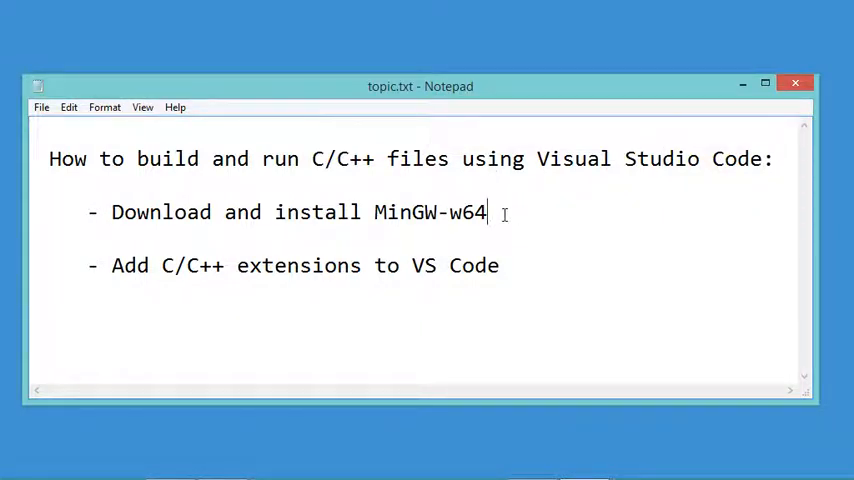
Search Google for 'mingw-w64'.
{"action": "double_click", "coordinate": [430, 212]}
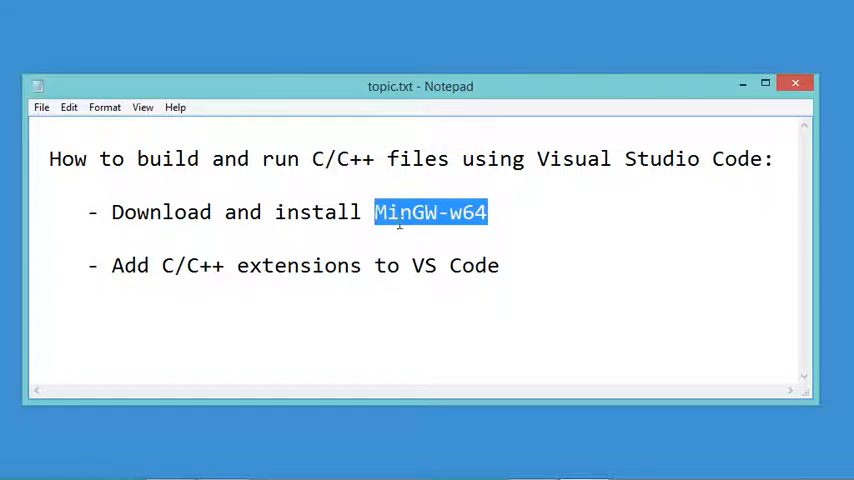
{"action": "mouse_move", "coordinate": [530, 266]}
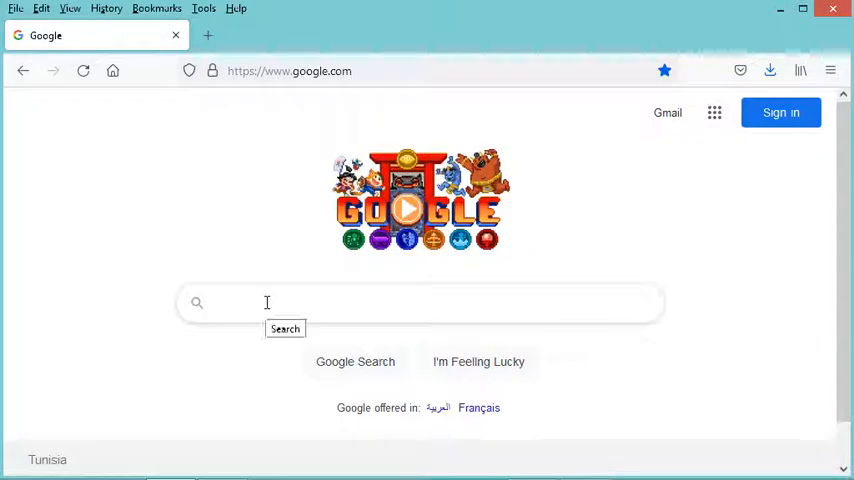
{"action": "type", "text": "ming"}
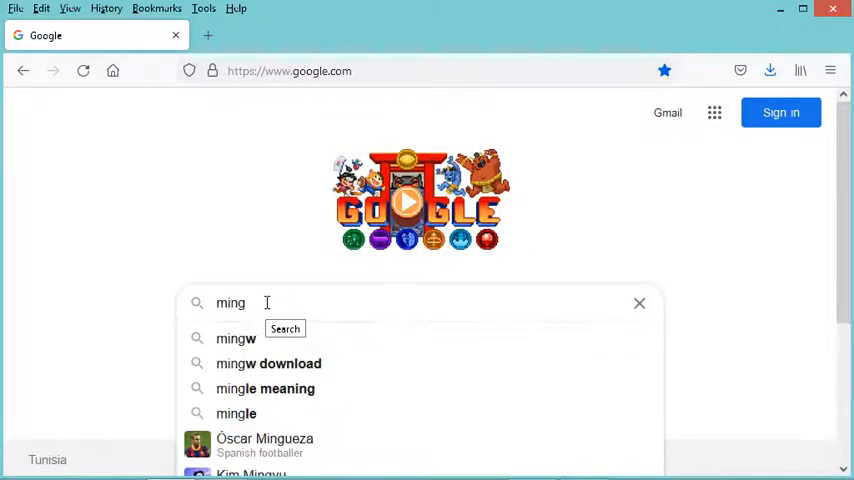
{"action": "type", "text": "-"}
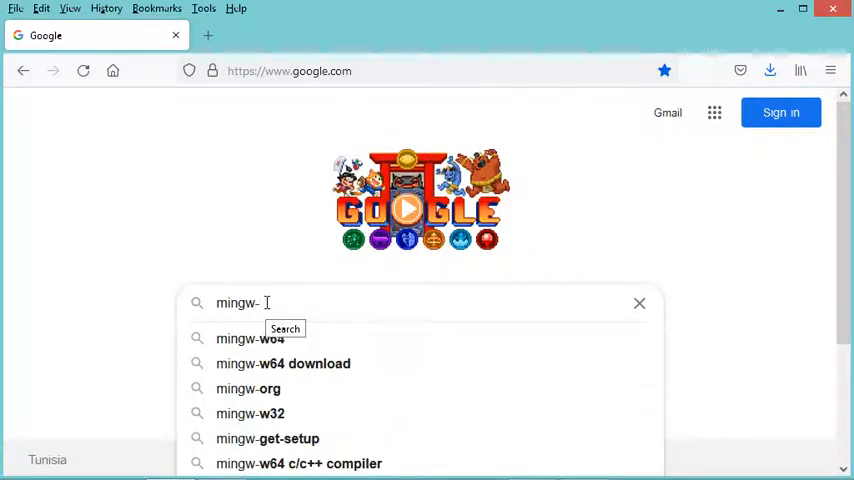
{"action": "type", "text": "w64"}
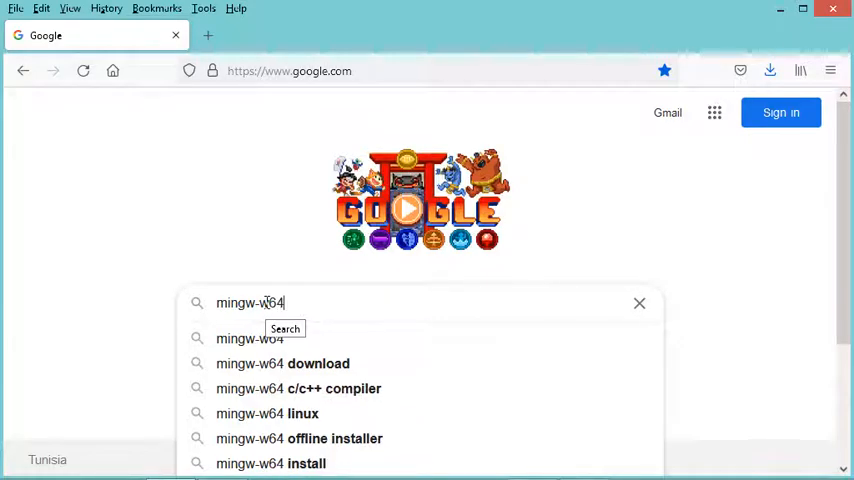
{"action": "key", "text": "Return"}
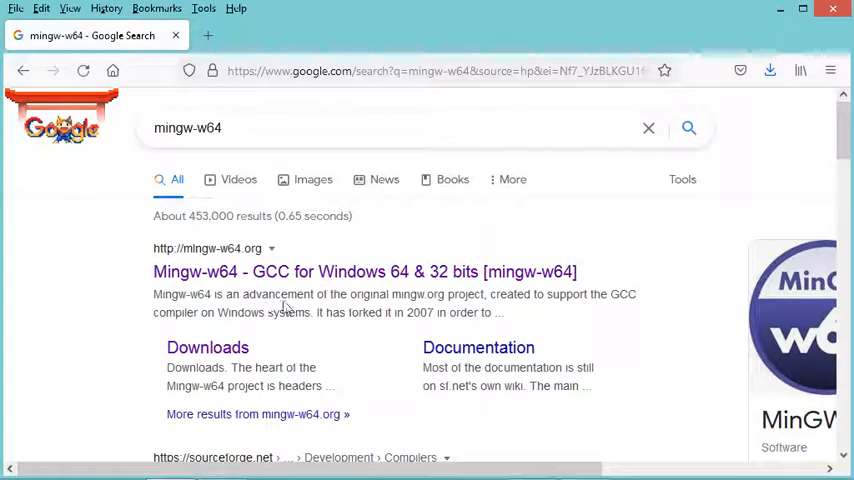
{"action": "mouse_move", "coordinate": [306, 278]}
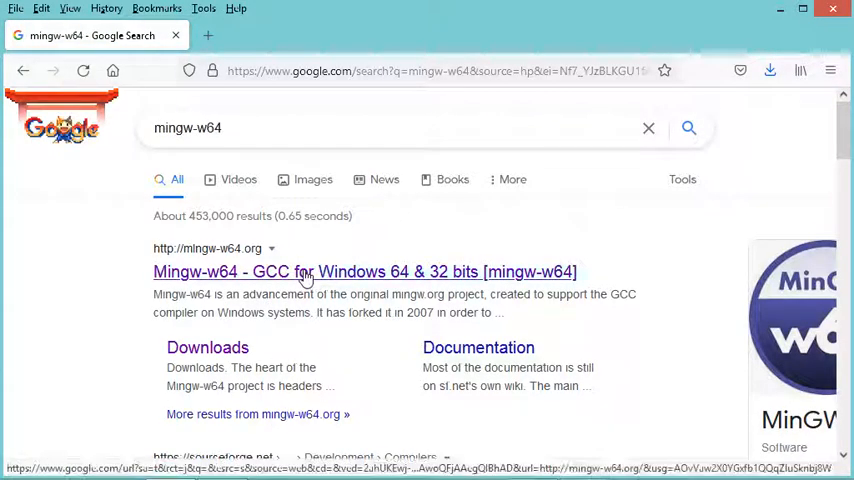
Go from mingw-w64.org Downloads to Mingw-builds and start the SourceForge installer download.
{"action": "left_click", "coordinate": [364, 271]}
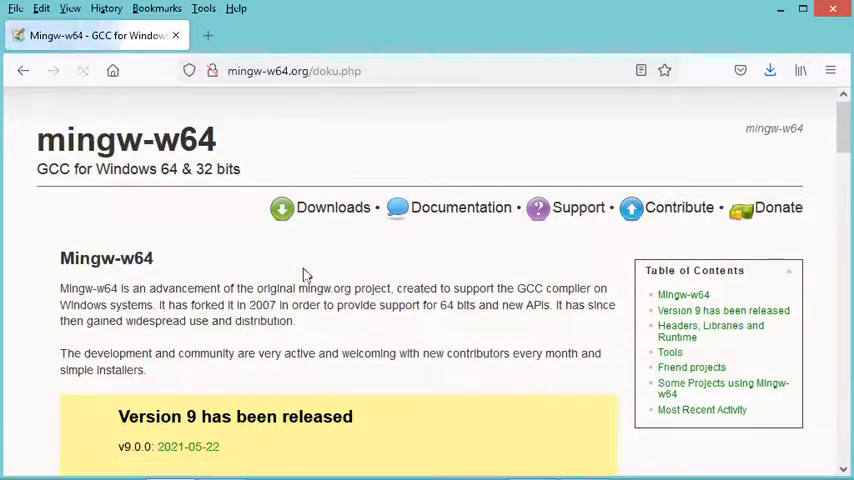
{"action": "left_click", "coordinate": [332, 207]}
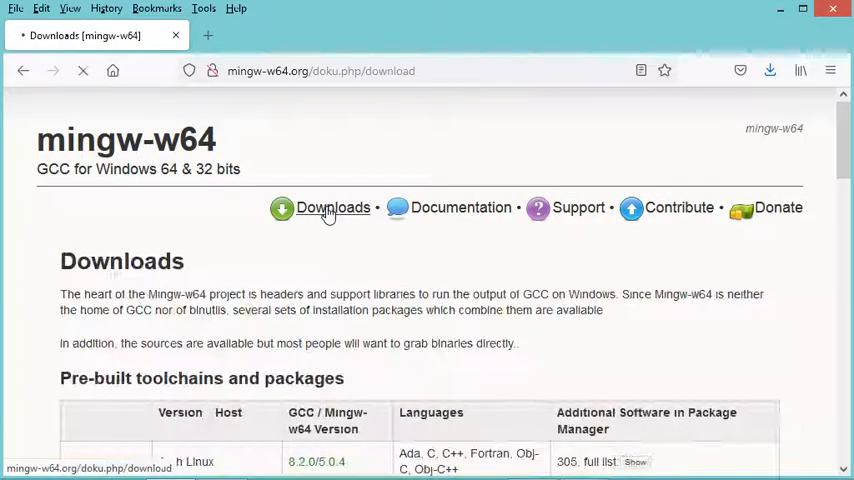
{"action": "scroll", "scroll_direction": "down", "scroll_amount": 3}
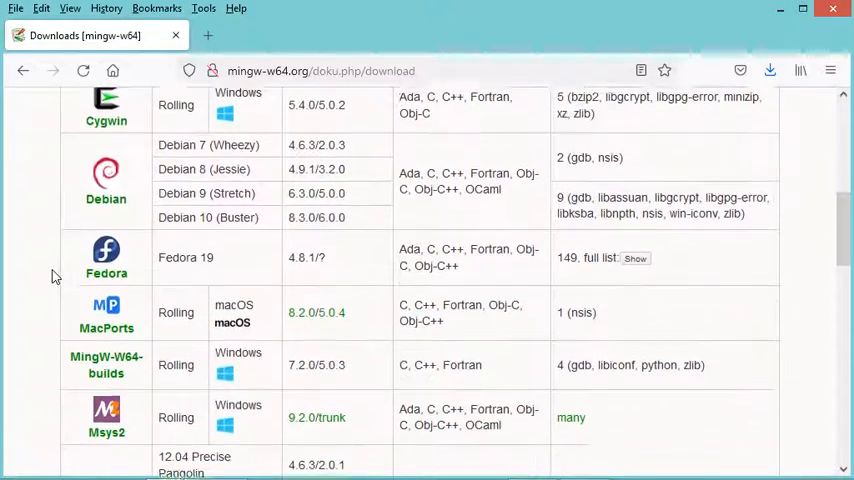
{"action": "scroll", "scroll_direction": "down", "scroll_amount": 3}
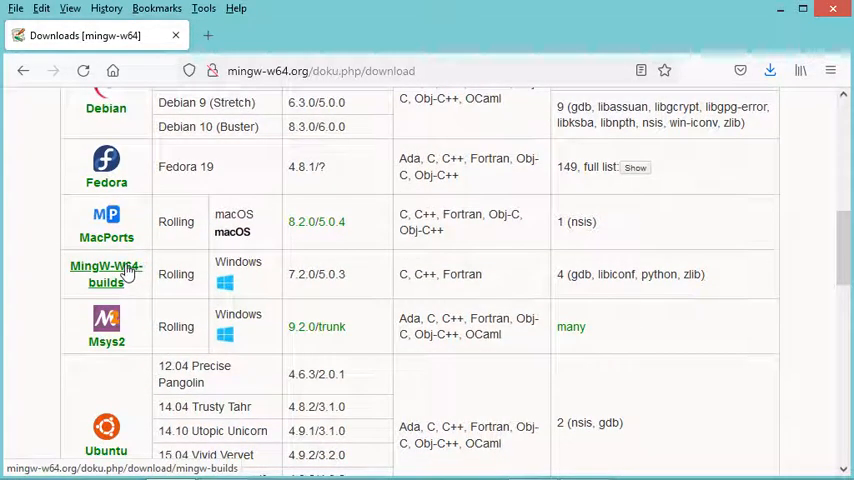
{"action": "left_click", "coordinate": [106, 273]}
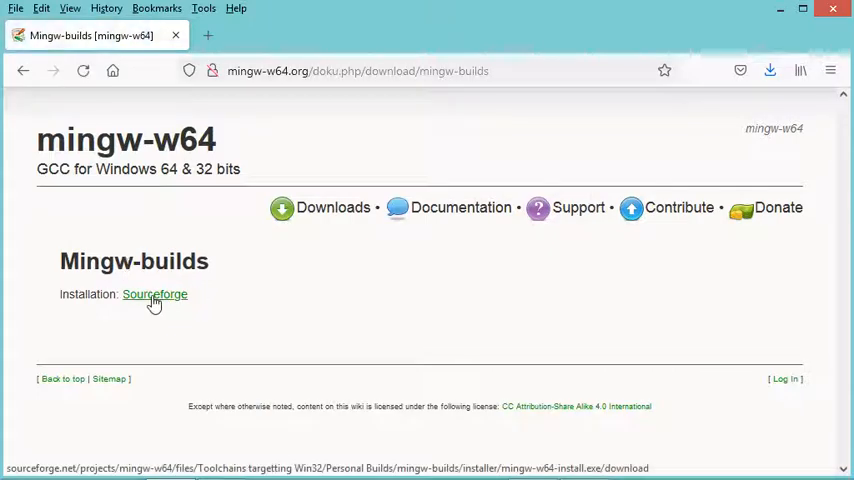
{"action": "left_click", "coordinate": [154, 294]}
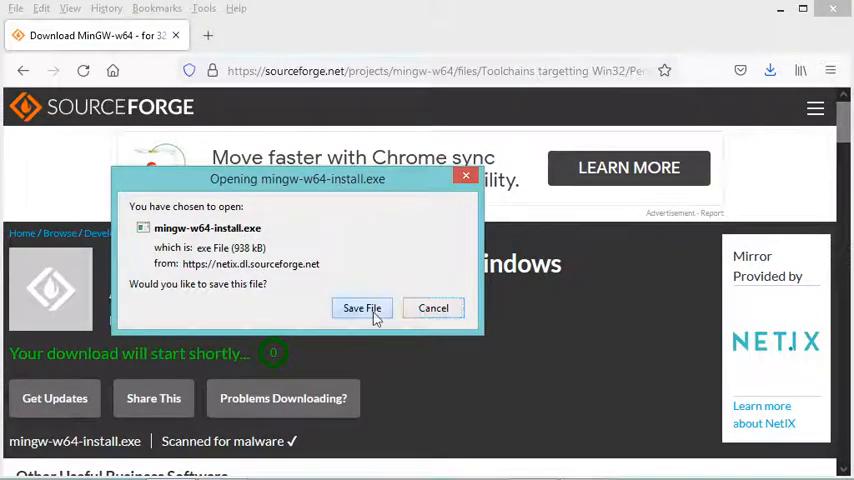
Choose Save File and save mingw-w64-install.exe to the Desktop.
{"action": "left_click", "coordinate": [361, 307]}
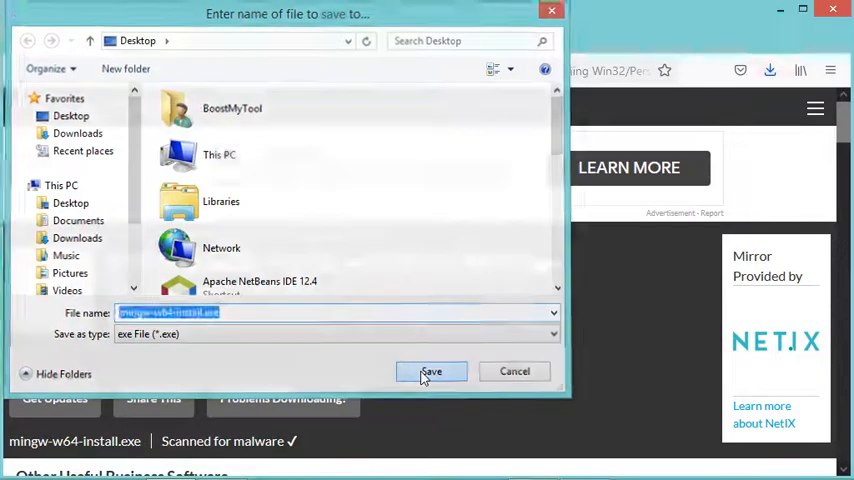
{"action": "left_click", "coordinate": [431, 371]}
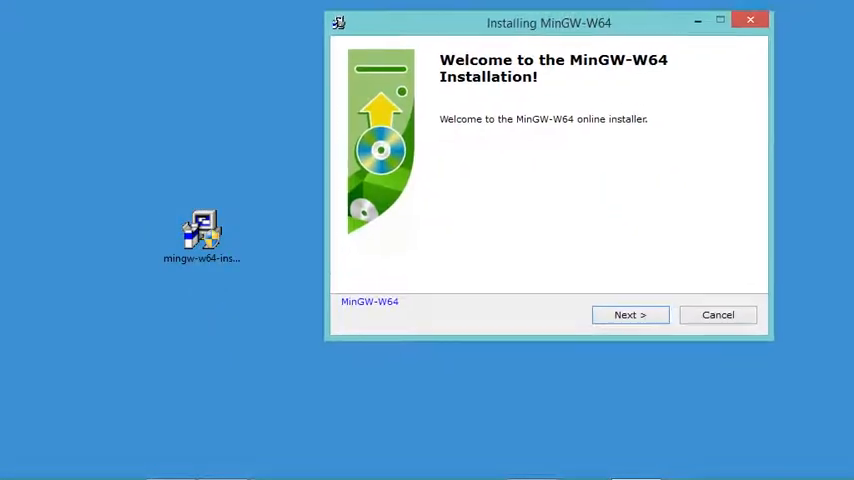
Set the MinGW-W64 installer architecture to x86_64 and accept the settings.
{"action": "left_click", "coordinate": [630, 314]}
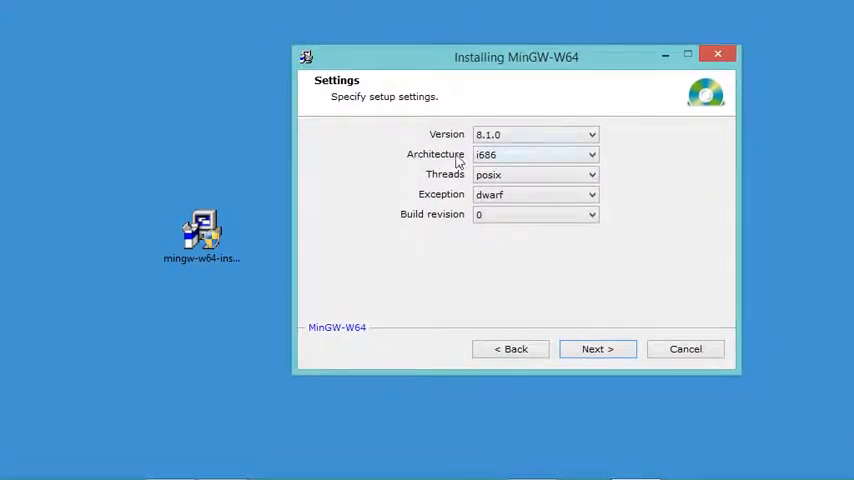
{"action": "left_click", "coordinate": [591, 154]}
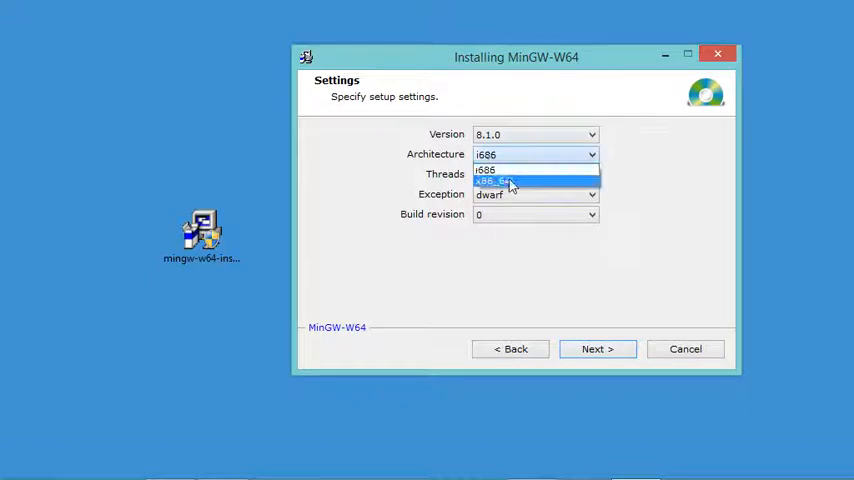
{"action": "left_click", "coordinate": [510, 182]}
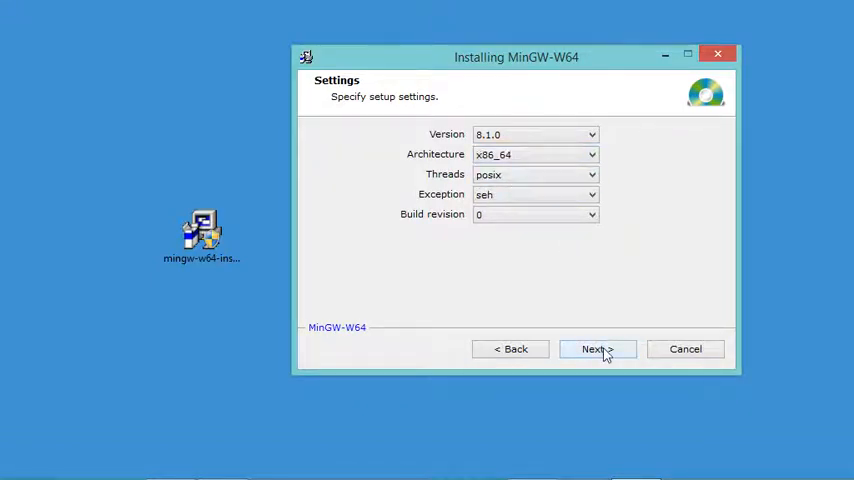
{"action": "left_click", "coordinate": [597, 348]}
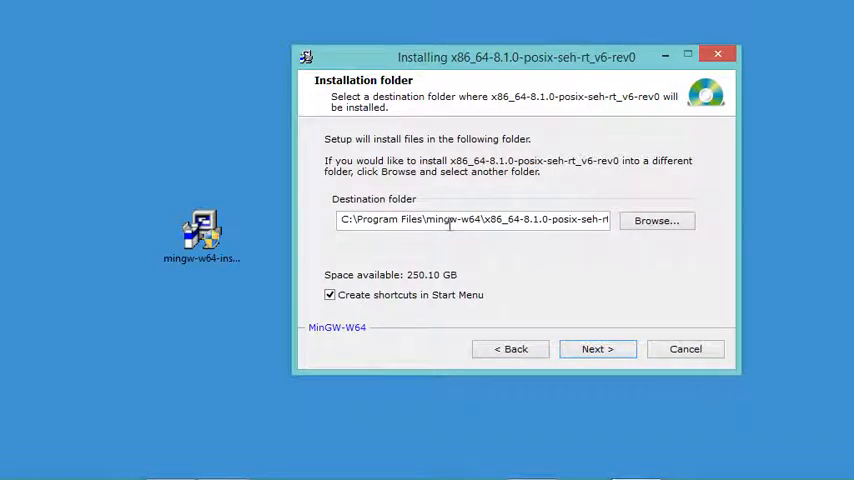
Remove 'Program Files' so it installs to C:\mingw-w64, then finish installation.
{"action": "double_click", "coordinate": [412, 219]}
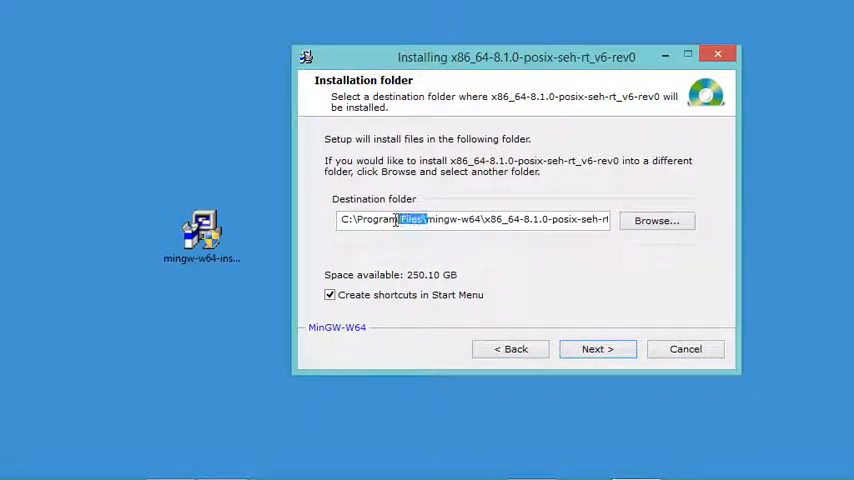
{"action": "double_click", "coordinate": [385, 219]}
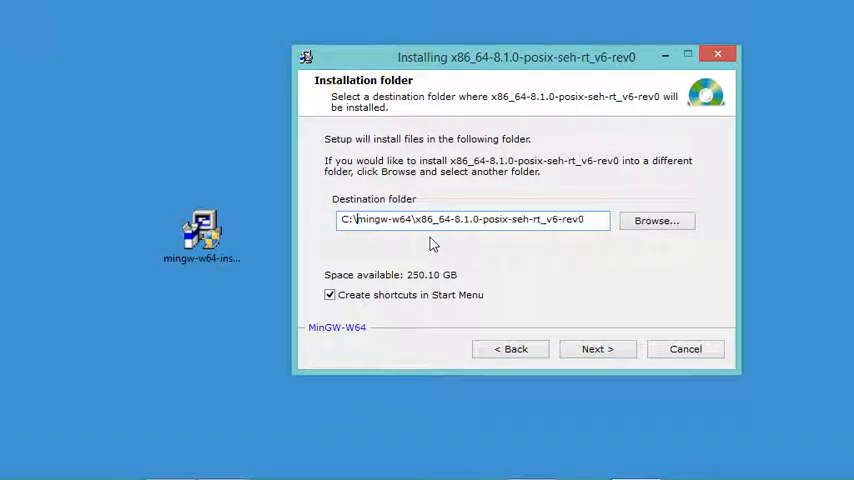
{"action": "left_click", "coordinate": [597, 349]}
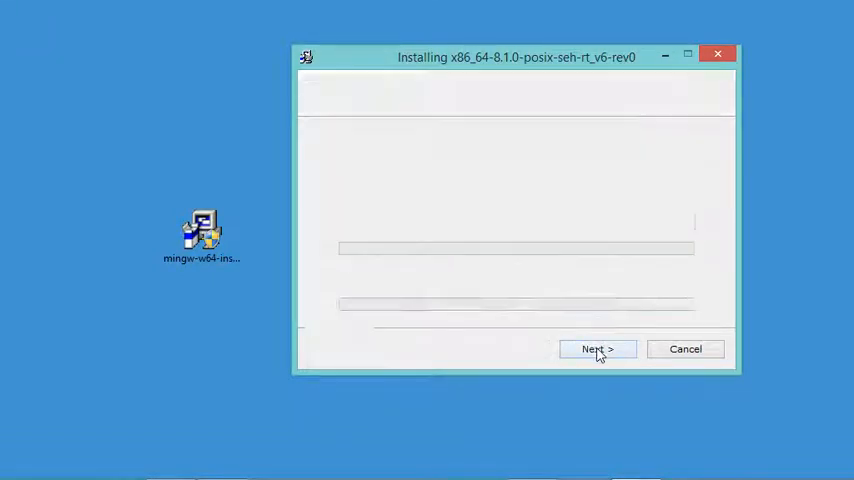
{"action": "left_click", "coordinate": [597, 349]}
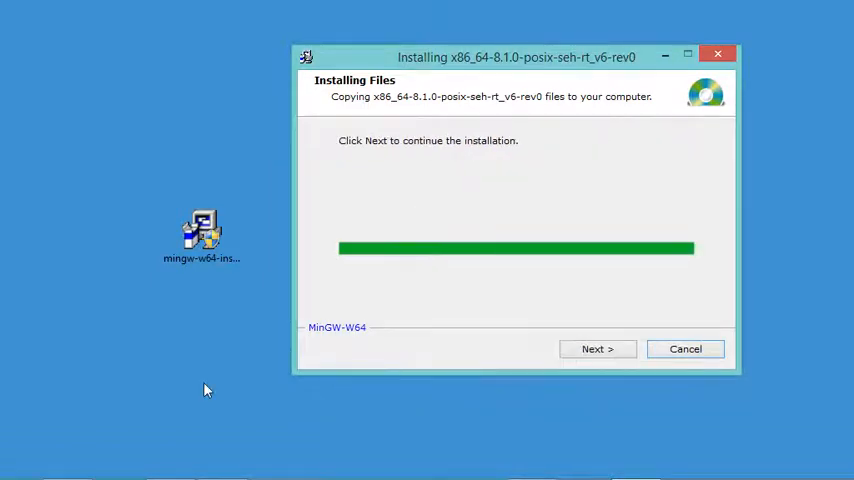
{"action": "mouse_move", "coordinate": [548, 307]}
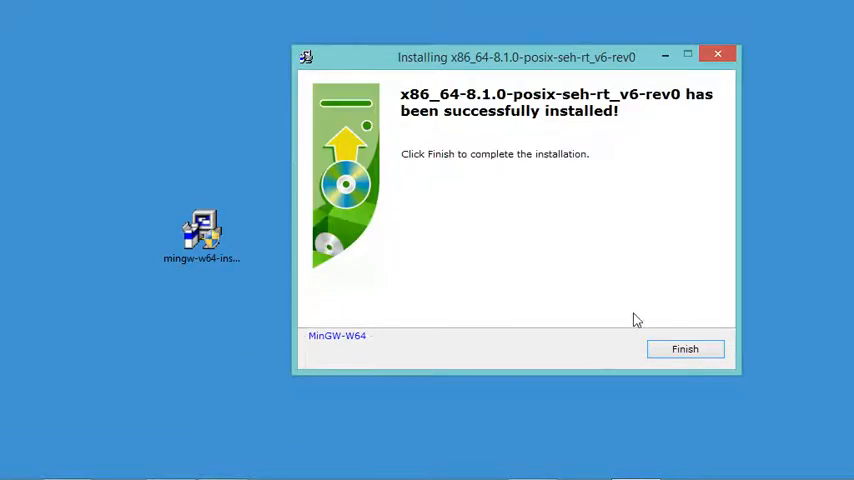
{"action": "left_click", "coordinate": [685, 348]}
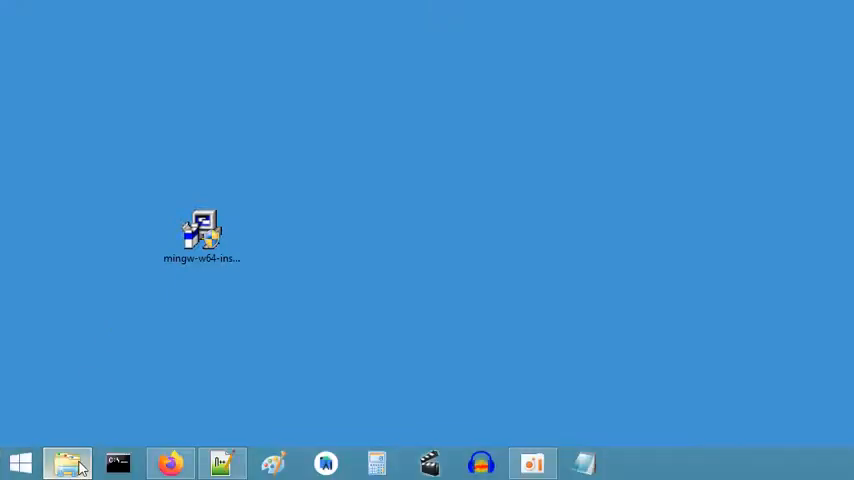
{"action": "mouse_move", "coordinate": [48, 473]}
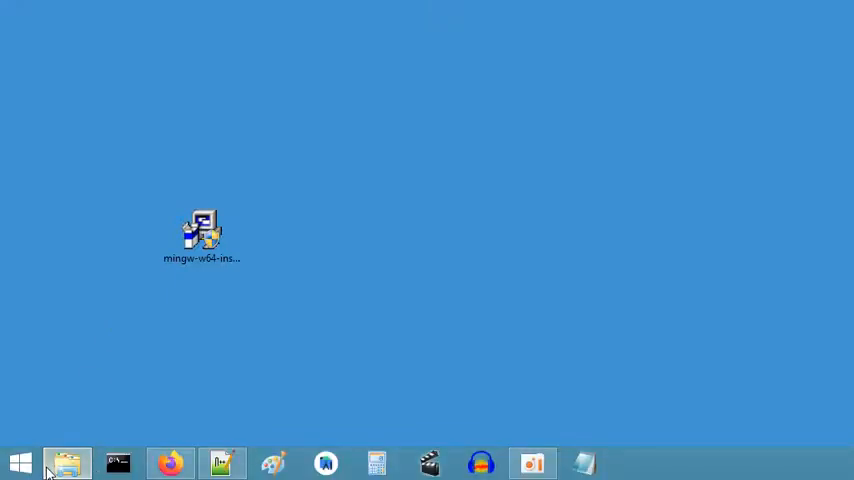
Browse to the mingw-w64 toolchain's bin folder, then open the Control Panel System page.
{"action": "left_click", "coordinate": [67, 463]}
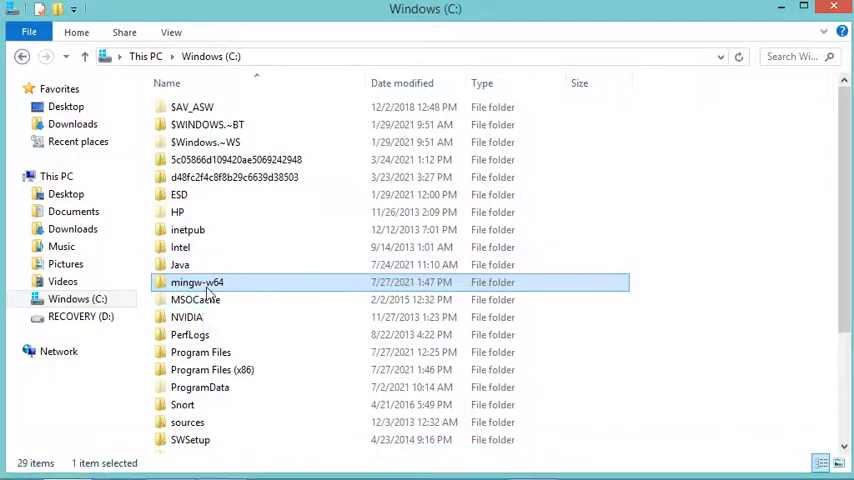
{"action": "mouse_move", "coordinate": [200, 288]}
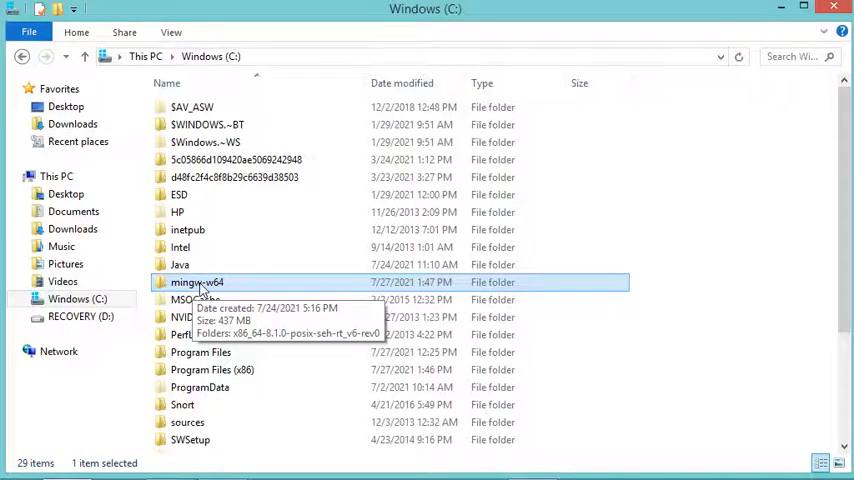
{"action": "double_click", "coordinate": [197, 282]}
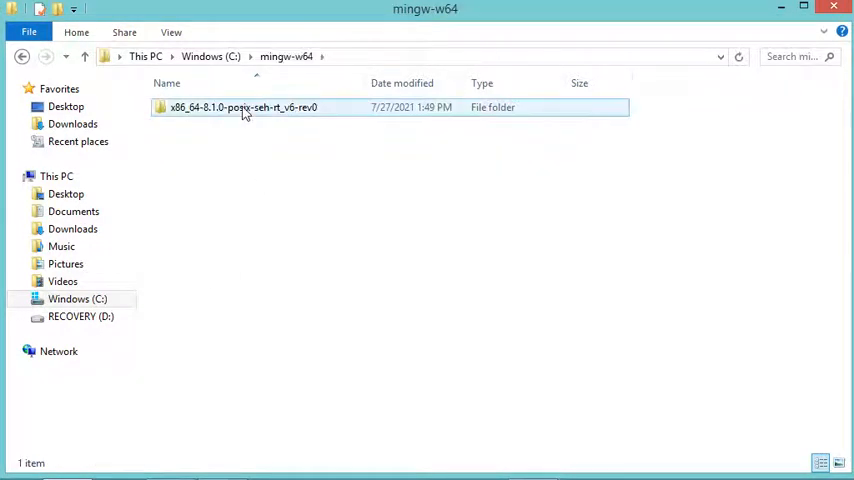
{"action": "double_click", "coordinate": [243, 107]}
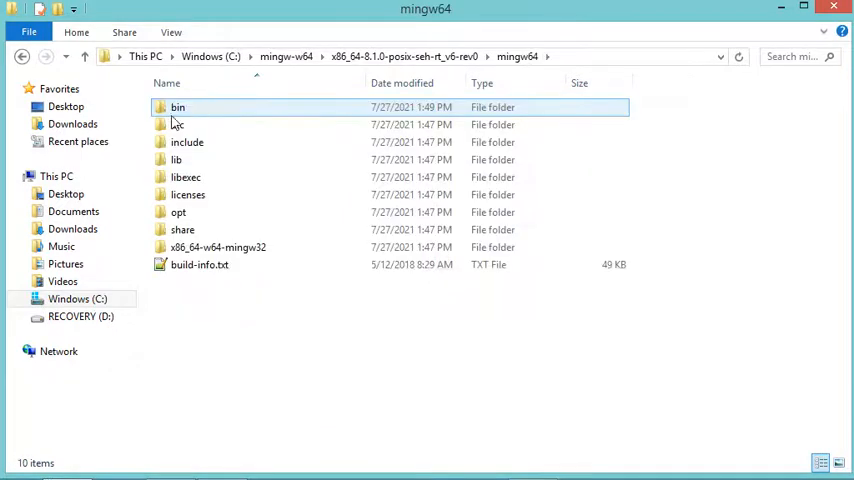
{"action": "double_click", "coordinate": [178, 107]}
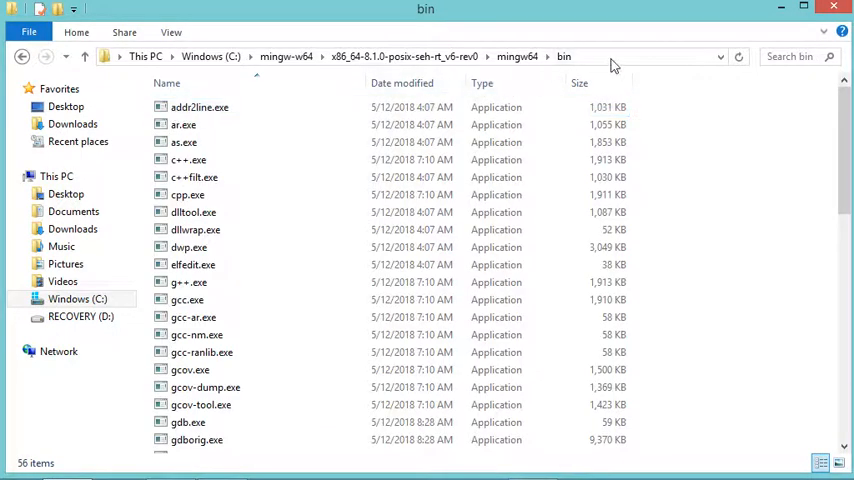
{"action": "right_click", "coordinate": [250, 56]}
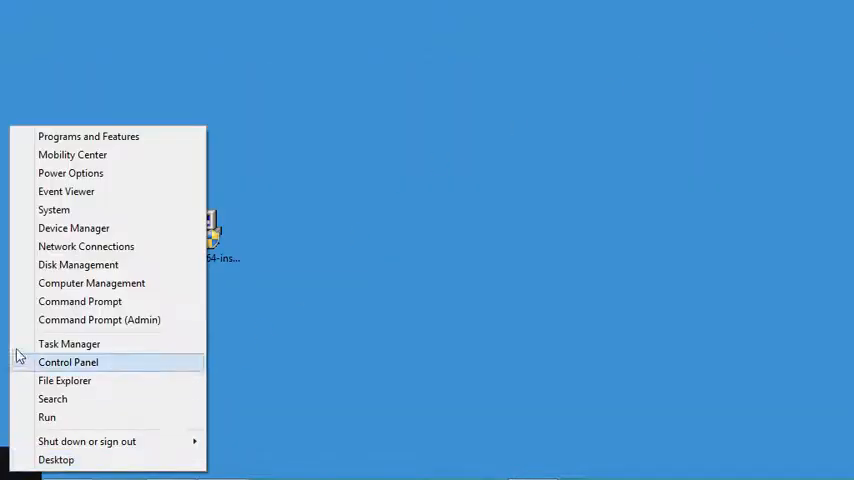
{"action": "left_click", "coordinate": [54, 209]}
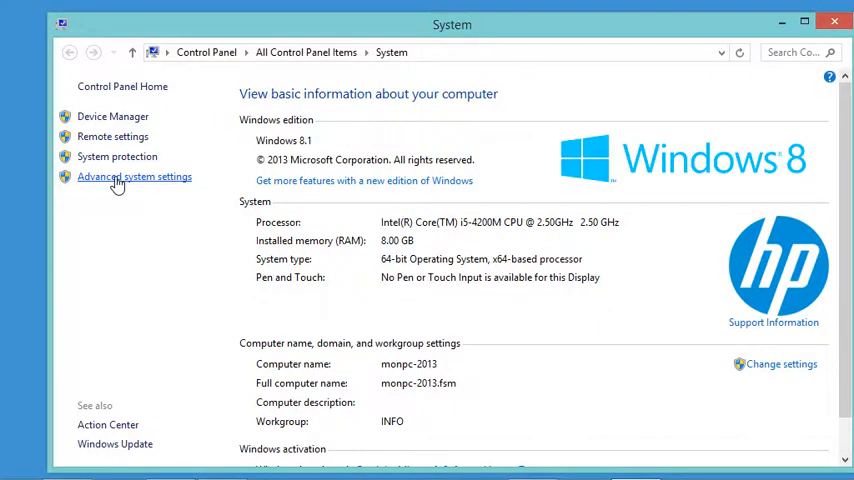
Edit the system Path variable under Environment Variables, confirm, and close the System window.
{"action": "left_click", "coordinate": [134, 176]}
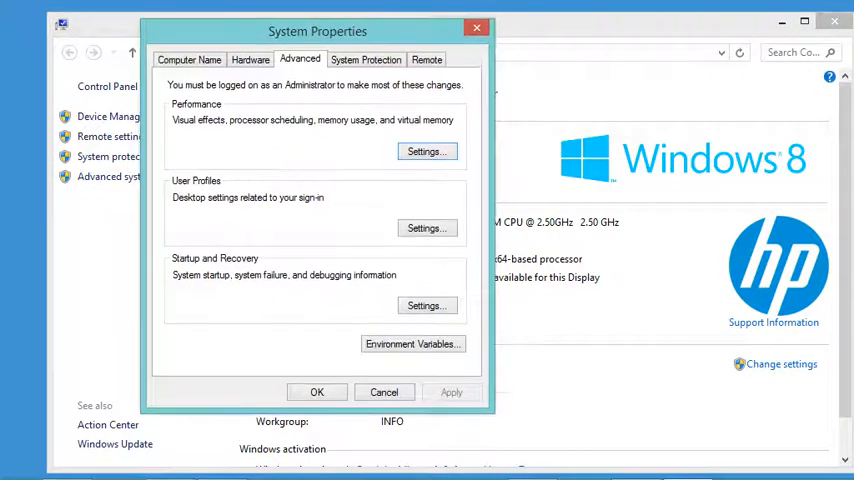
{"action": "left_click", "coordinate": [412, 343]}
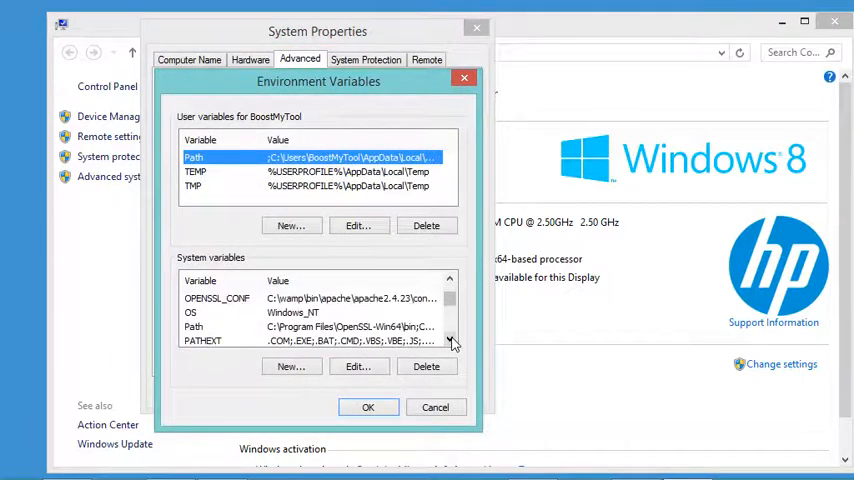
{"action": "left_click", "coordinate": [449, 339]}
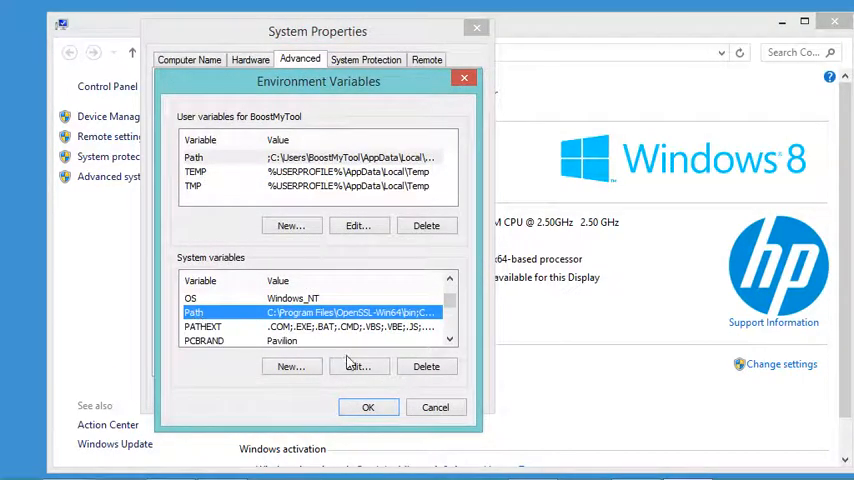
{"action": "left_click", "coordinate": [357, 366]}
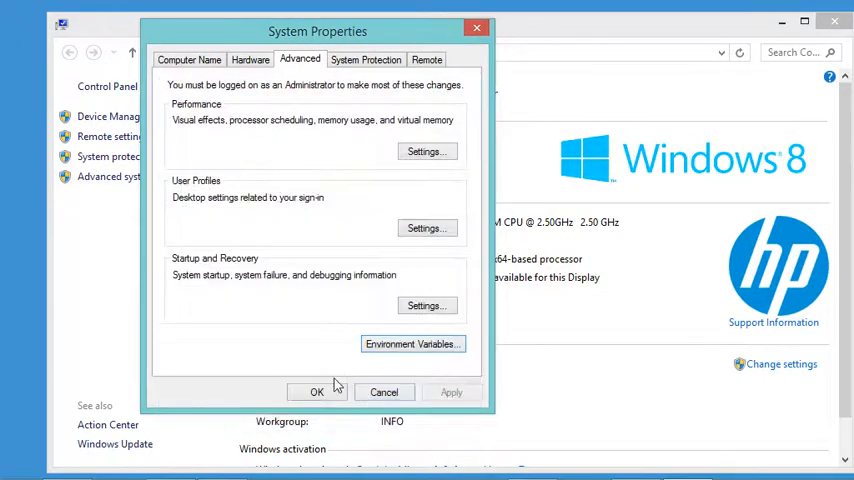
{"action": "left_click", "coordinate": [316, 391]}
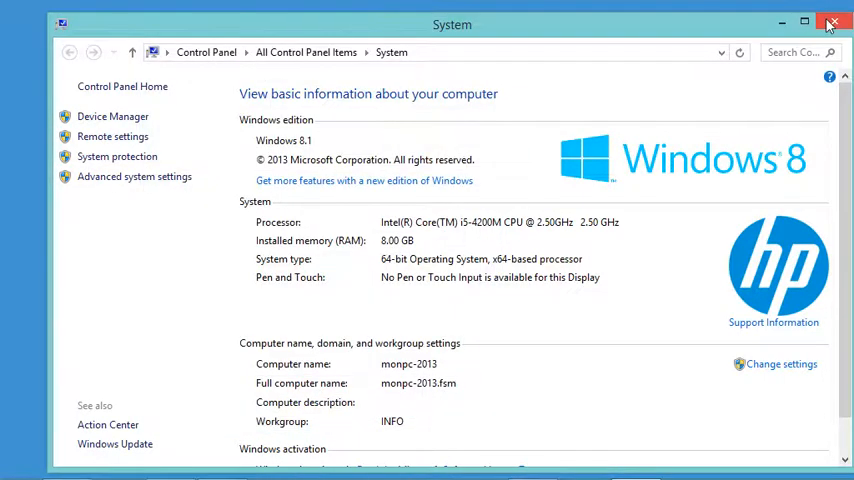
{"action": "left_click", "coordinate": [832, 23]}
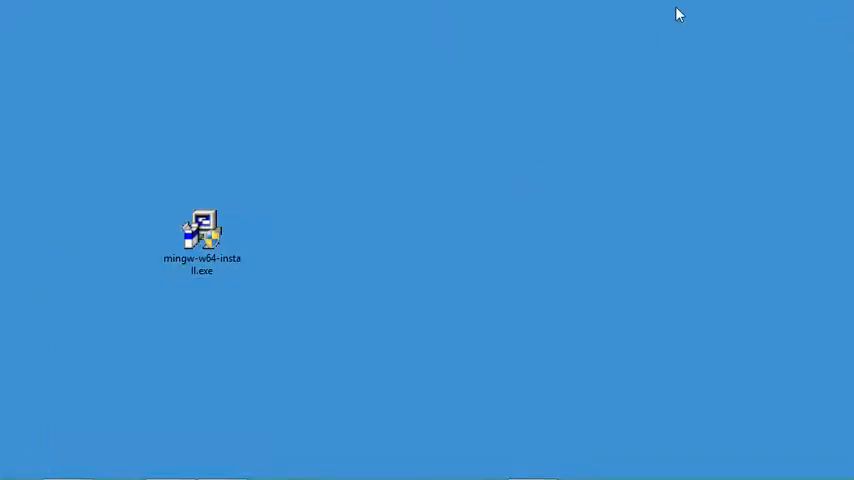
Launch Visual Studio Code from its desktop shortcut and close the Welcome tab.
{"action": "double_click", "coordinate": [201, 232]}
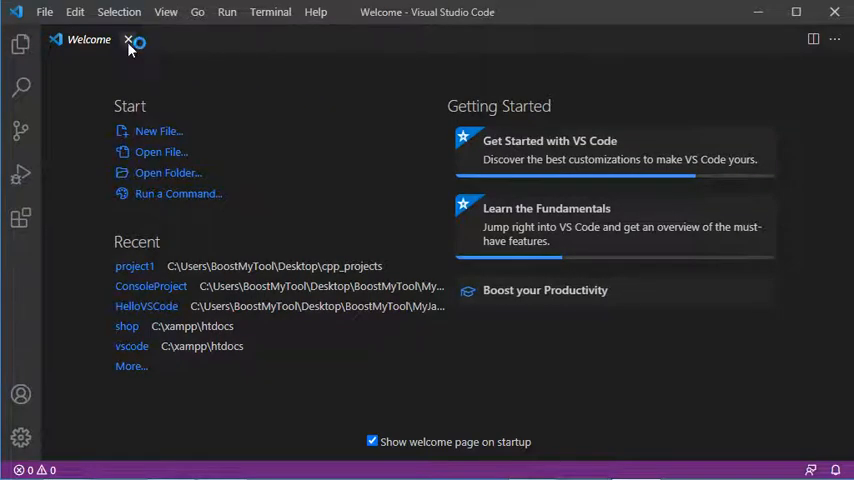
{"action": "left_click", "coordinate": [131, 39]}
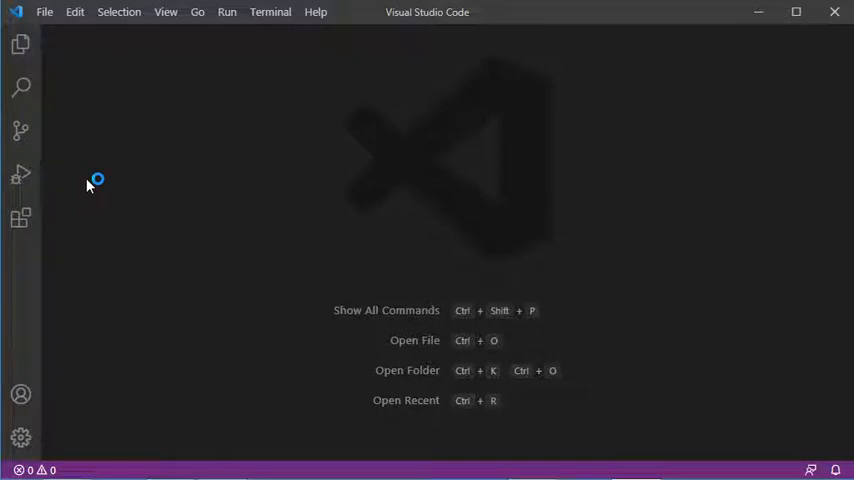
{"action": "mouse_move", "coordinate": [21, 218]}
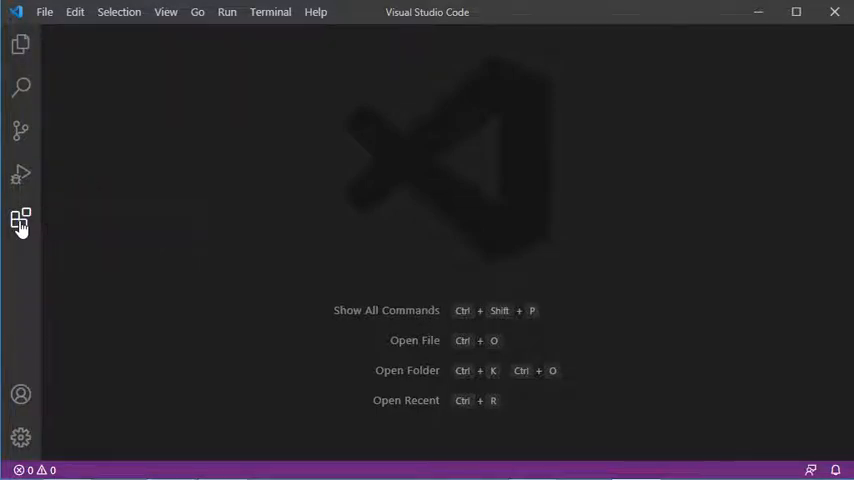
Search extensions for 'c/c++', install Microsoft's C/C++ extension, and close the Extensions view.
{"action": "left_click", "coordinate": [21, 219]}
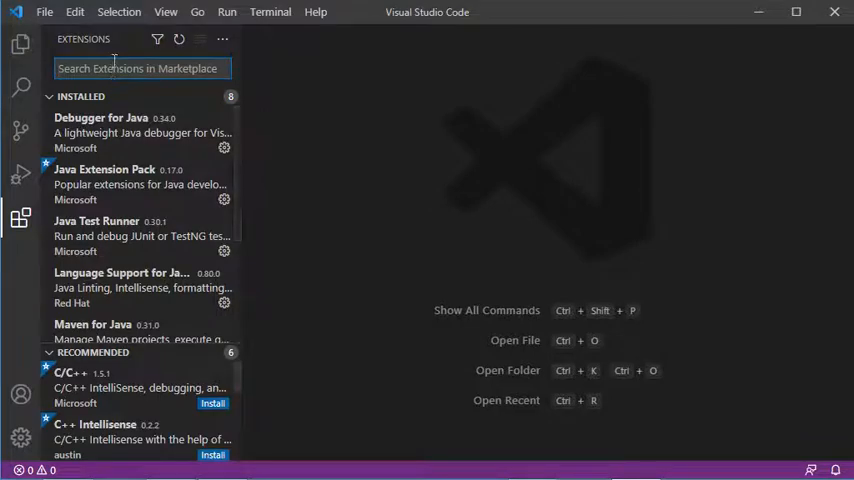
{"action": "type", "text": "c/c++"}
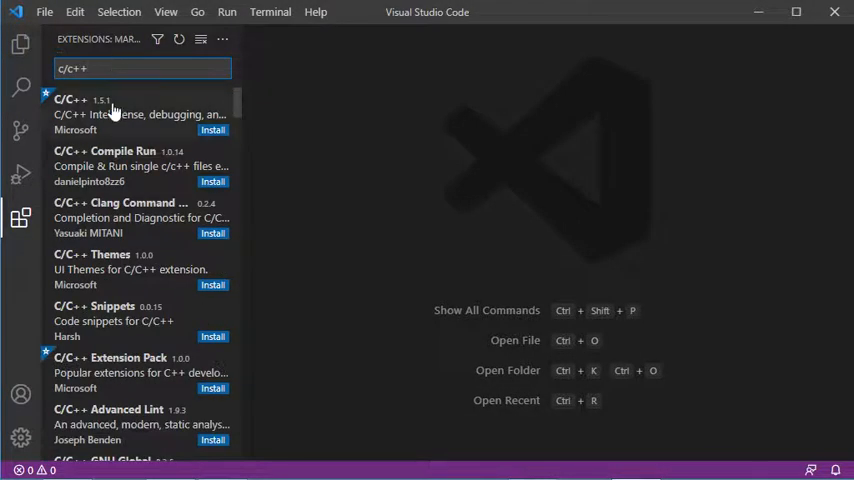
{"action": "left_click", "coordinate": [110, 113]}
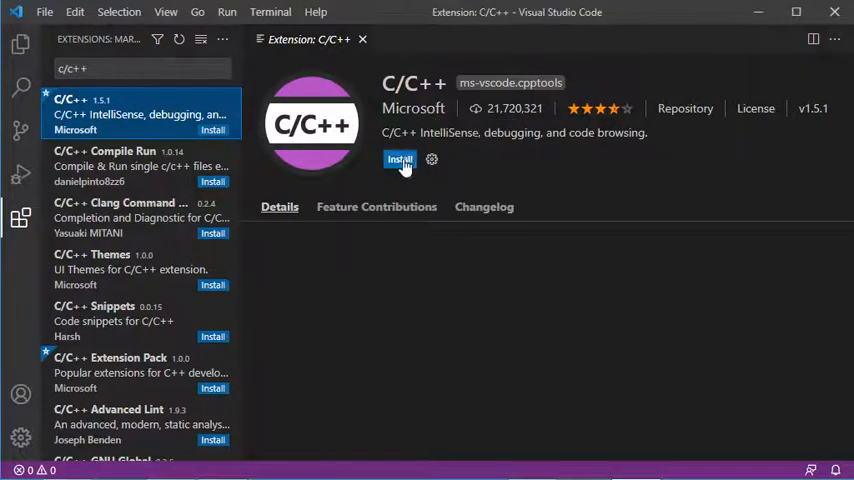
{"action": "left_click", "coordinate": [400, 159]}
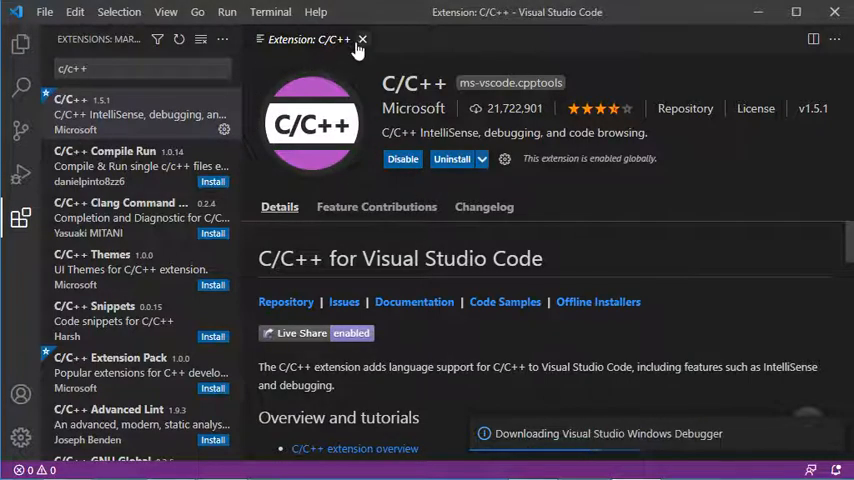
{"action": "left_click", "coordinate": [363, 39]}
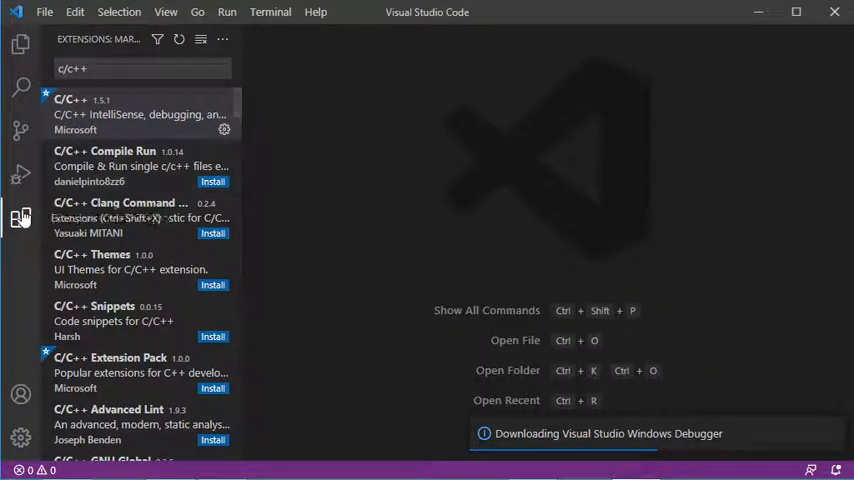
{"action": "left_click", "coordinate": [21, 217]}
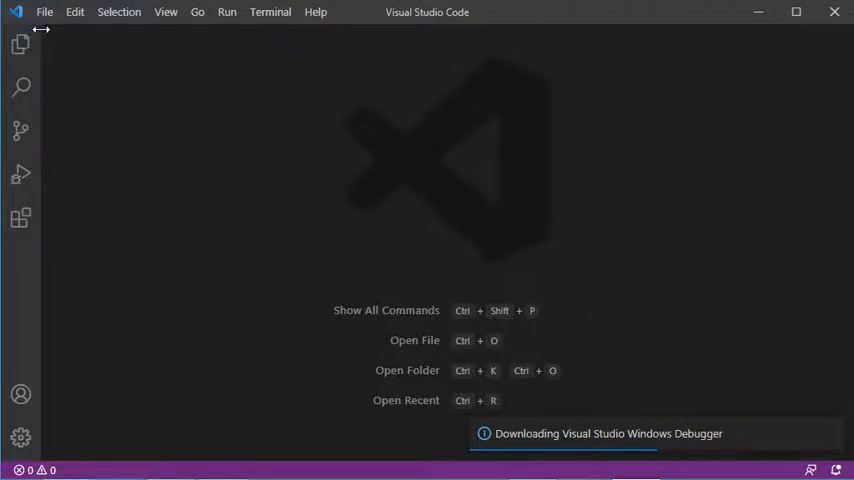
Create and open Desktop folder cppproject1, trusting the parent folder's authors.
{"action": "left_click", "coordinate": [45, 12]}
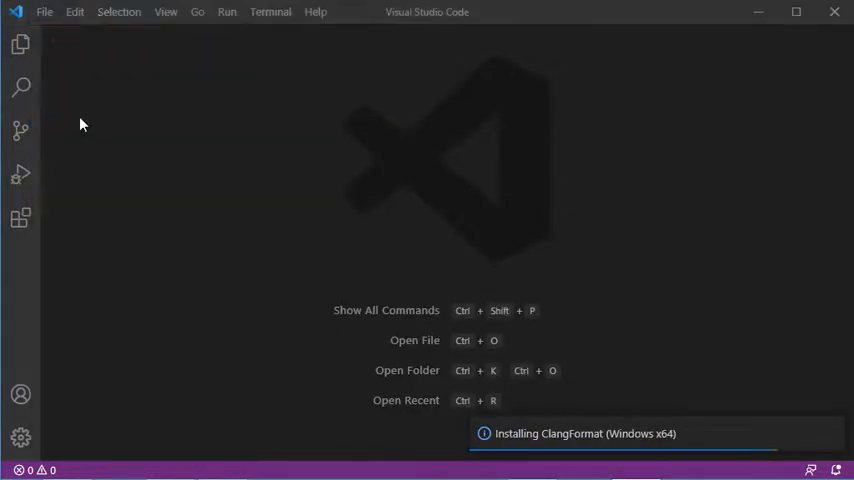
{"action": "left_click", "coordinate": [406, 370]}
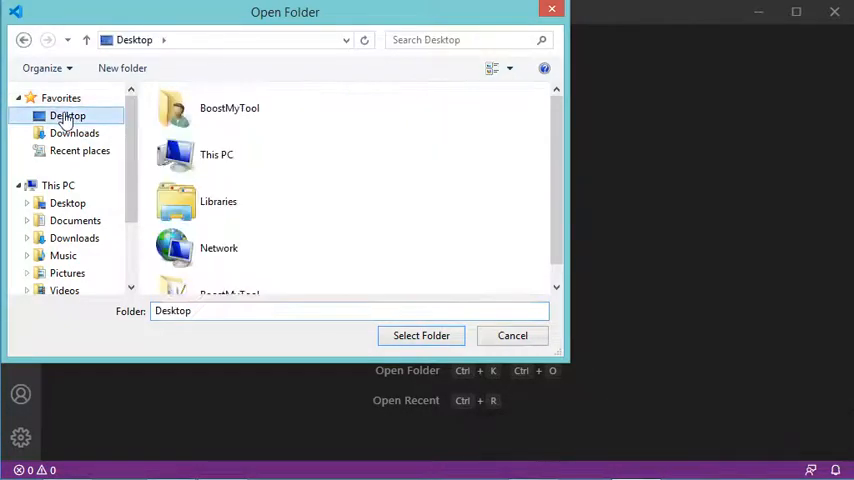
{"action": "left_click", "coordinate": [122, 68]}
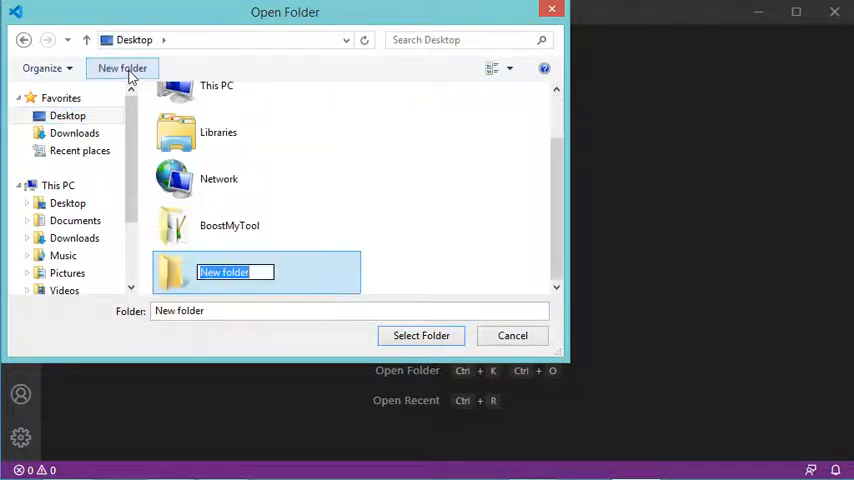
{"action": "type", "text": "cpp"}
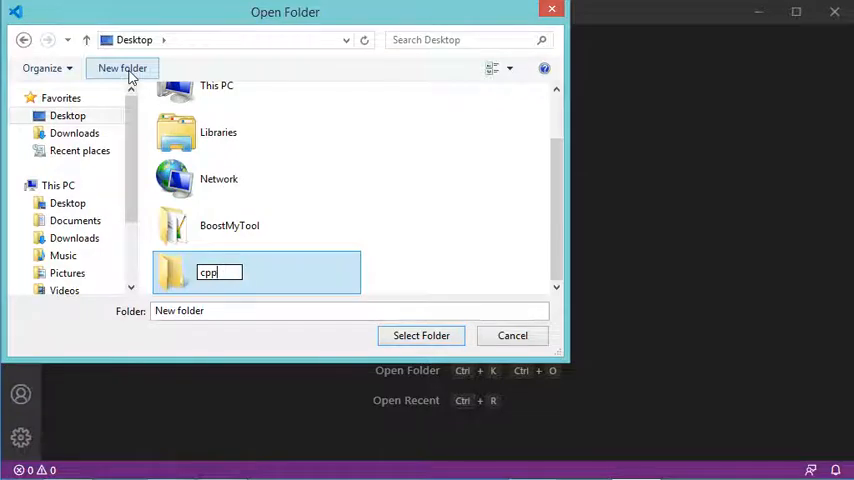
{"action": "type", "text": "project1"}
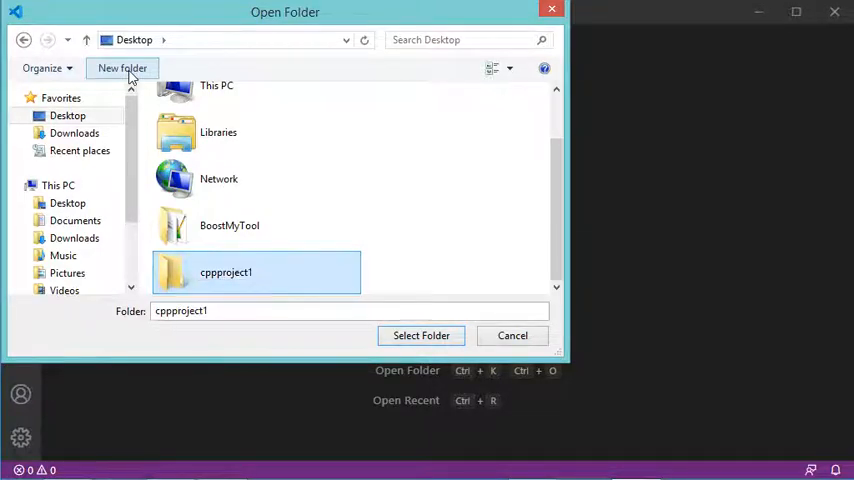
{"action": "mouse_move", "coordinate": [378, 292]}
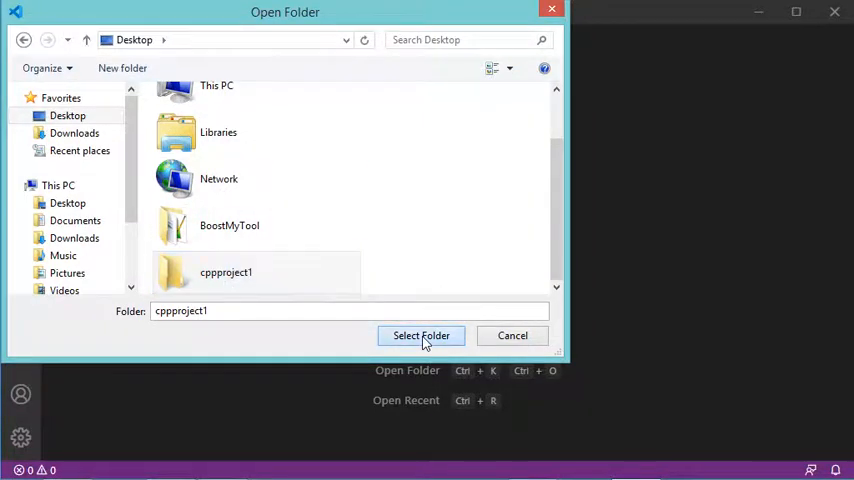
{"action": "left_click", "coordinate": [420, 335]}
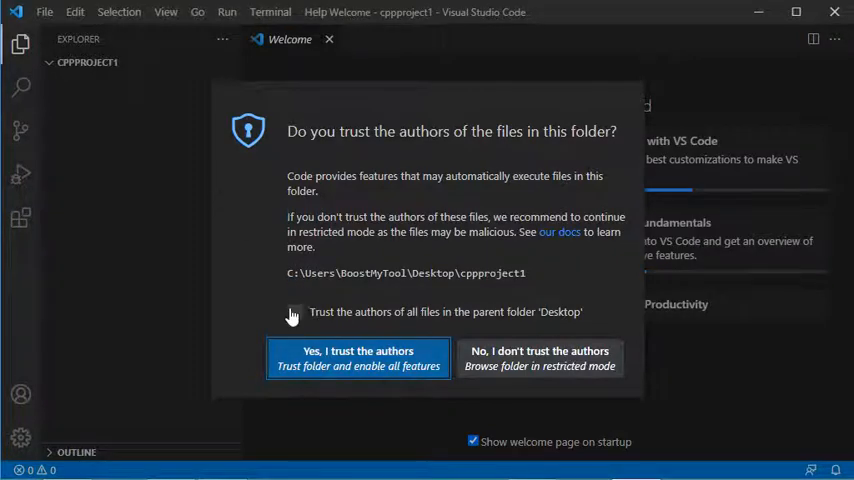
{"action": "left_click", "coordinate": [295, 311]}
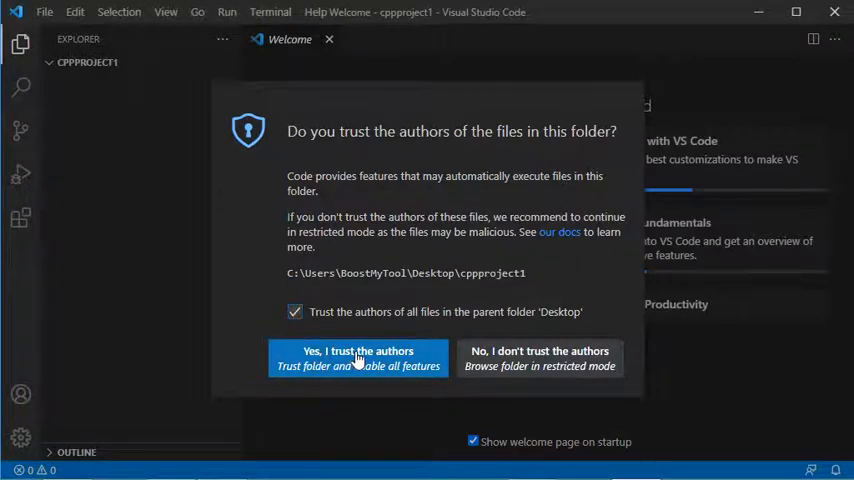
{"action": "left_click", "coordinate": [358, 357]}
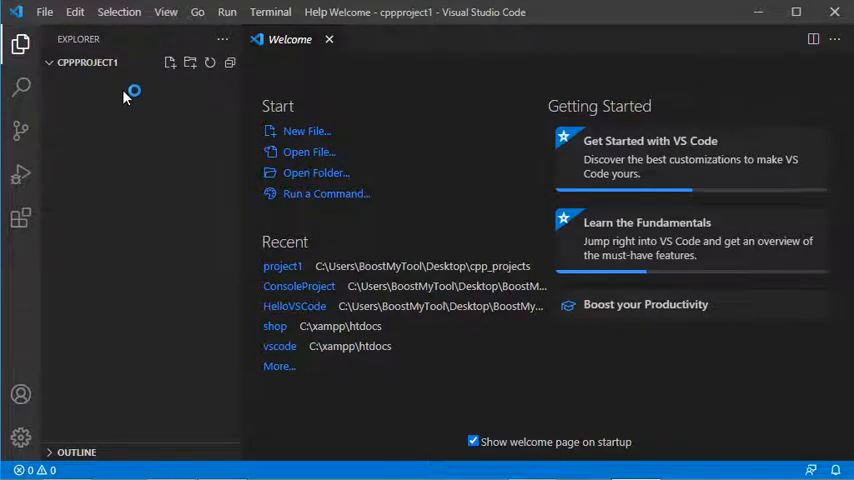
{"action": "mouse_move", "coordinate": [170, 62]}
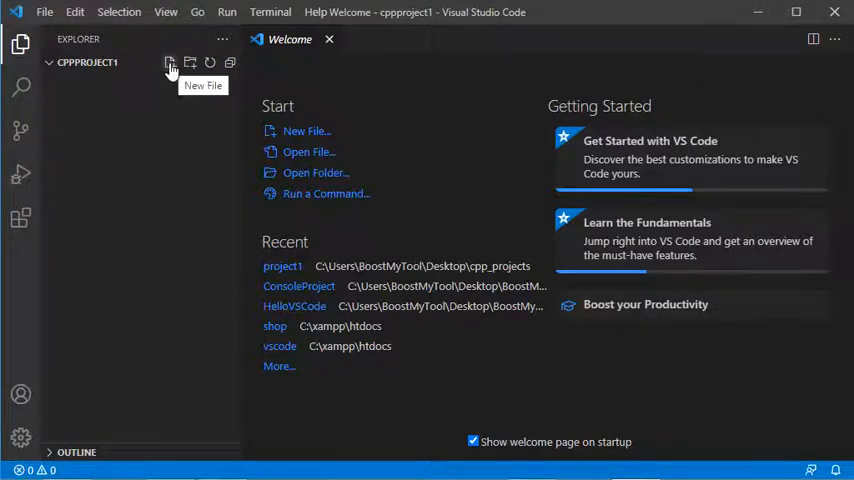
Create main.cpp in the cppproject1 workspace.
{"action": "left_click", "coordinate": [170, 62]}
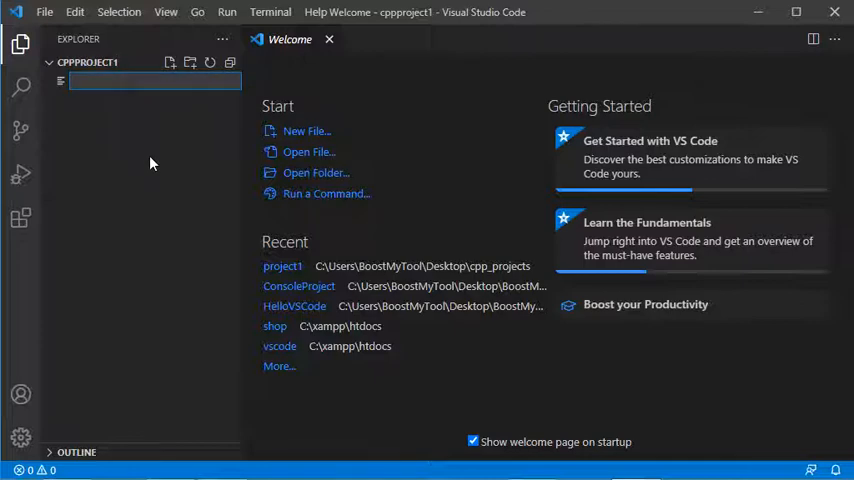
{"action": "type", "text": "main.cpp"}
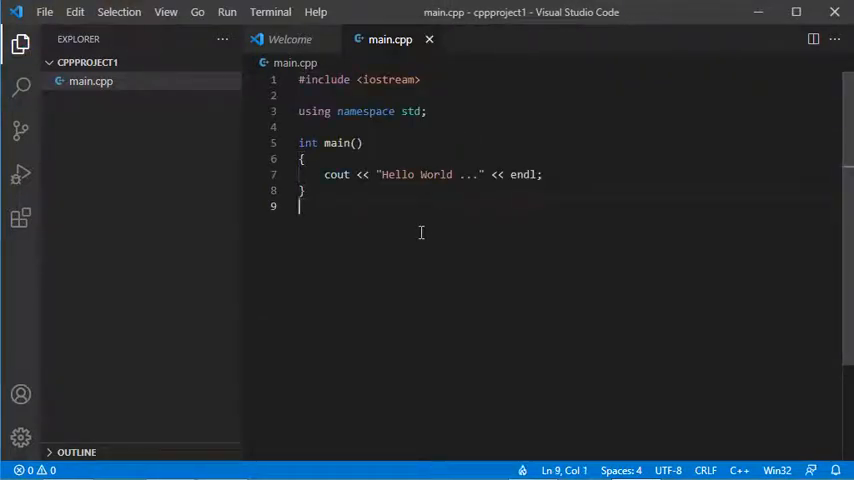
{"action": "left_click", "coordinate": [270, 12]}
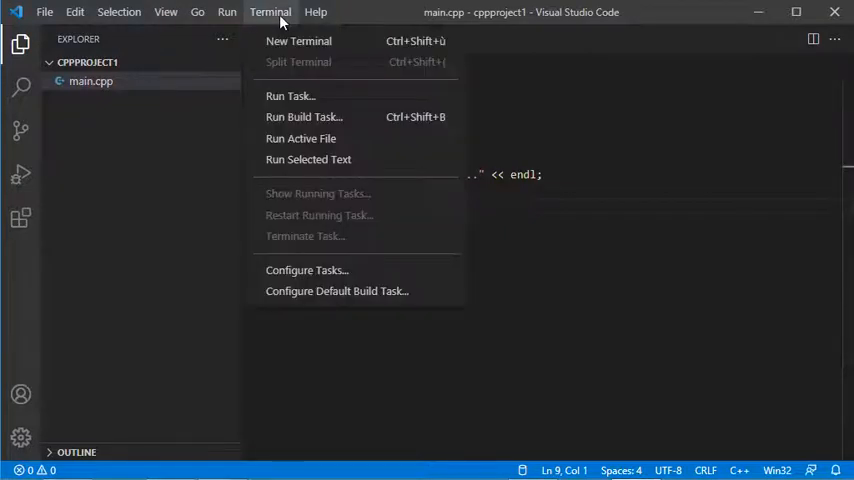
{"action": "mouse_move", "coordinate": [303, 117]}
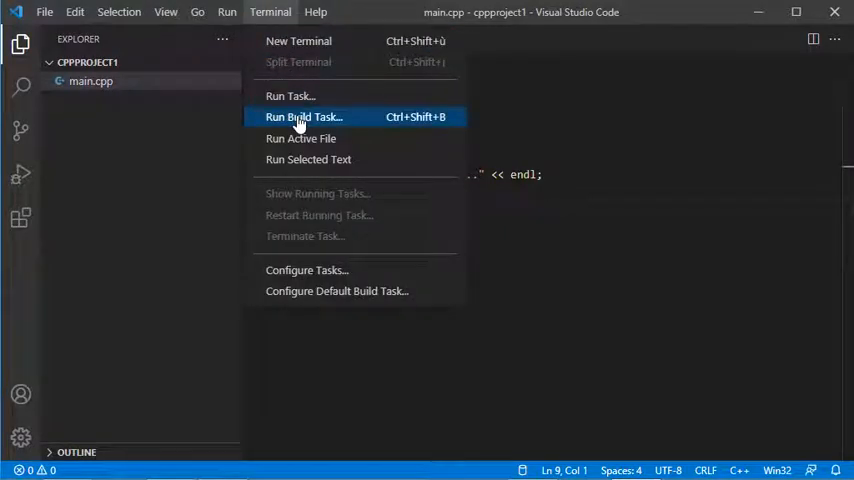
Run the 'C/C++: g++.exe build active file' task to compile main.cpp into main.exe.
{"action": "left_click", "coordinate": [303, 117]}
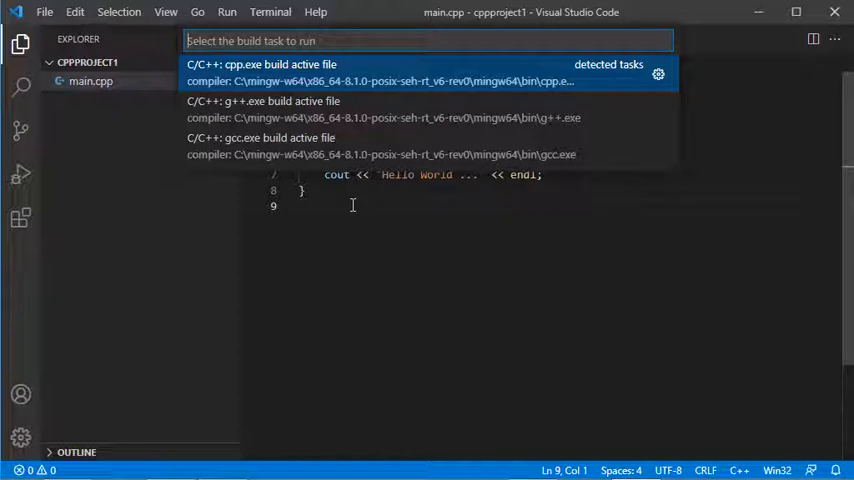
{"action": "mouse_move", "coordinate": [260, 152]}
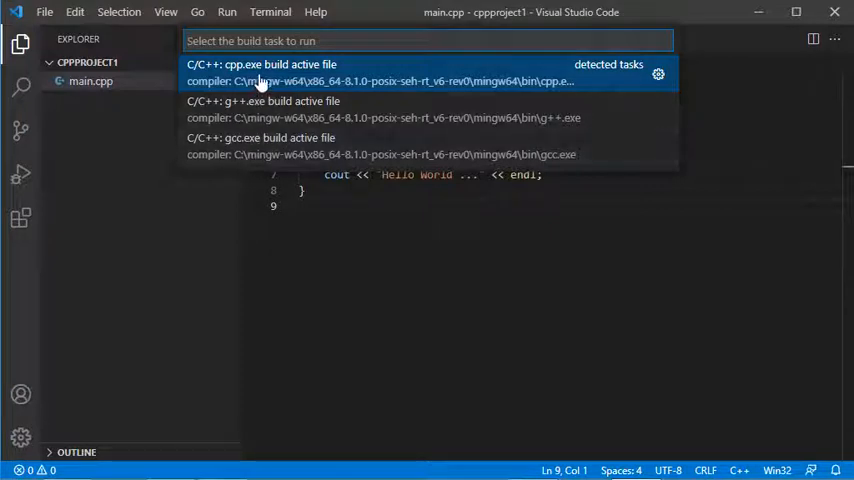
{"action": "mouse_move", "coordinate": [232, 113]}
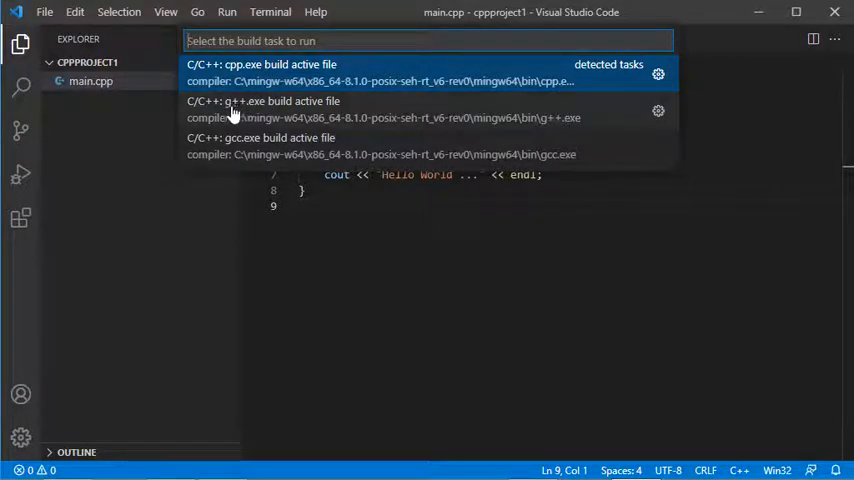
{"action": "mouse_move", "coordinate": [265, 117]}
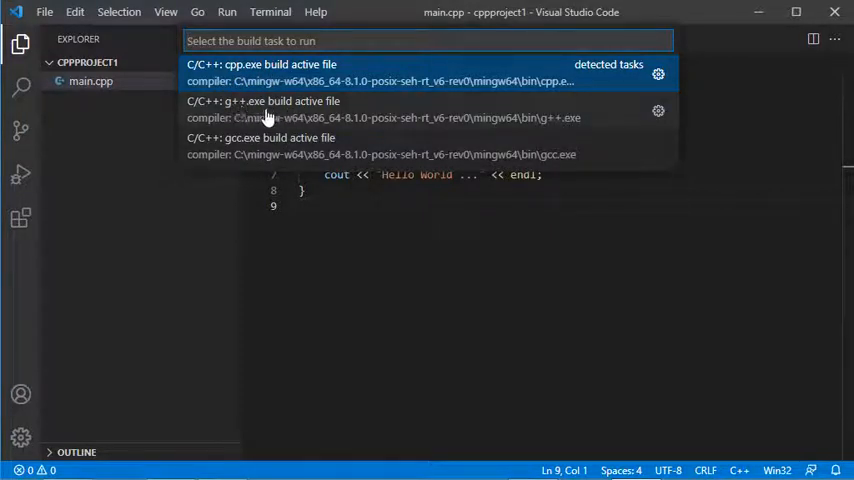
{"action": "left_click", "coordinate": [263, 101]}
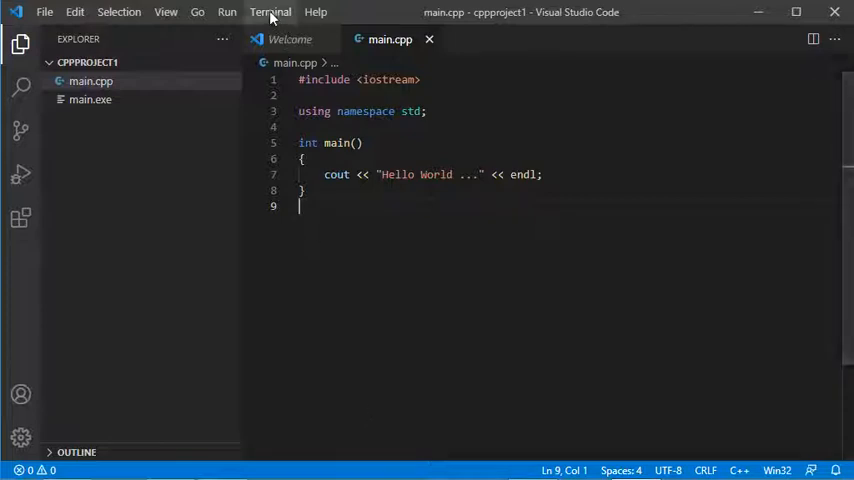
{"action": "left_click", "coordinate": [270, 12]}
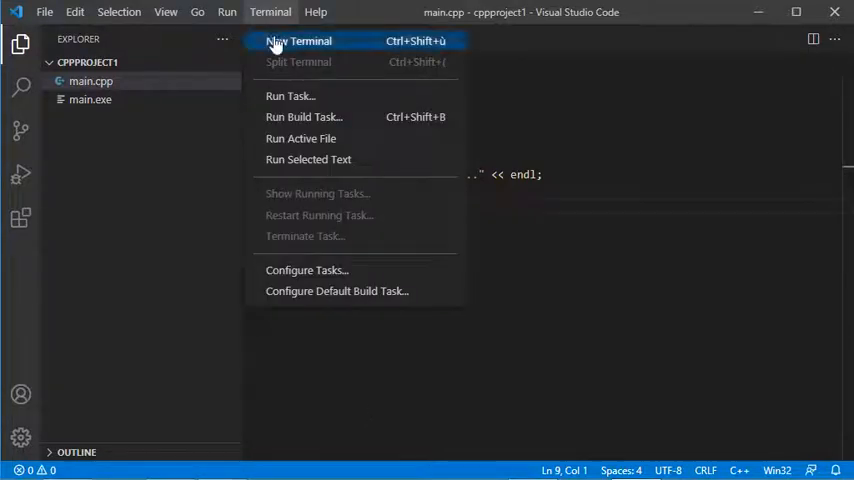
Run .\main.exe in a new PowerShell terminal, printing 'Hello World ...'.
{"action": "left_click", "coordinate": [297, 40]}
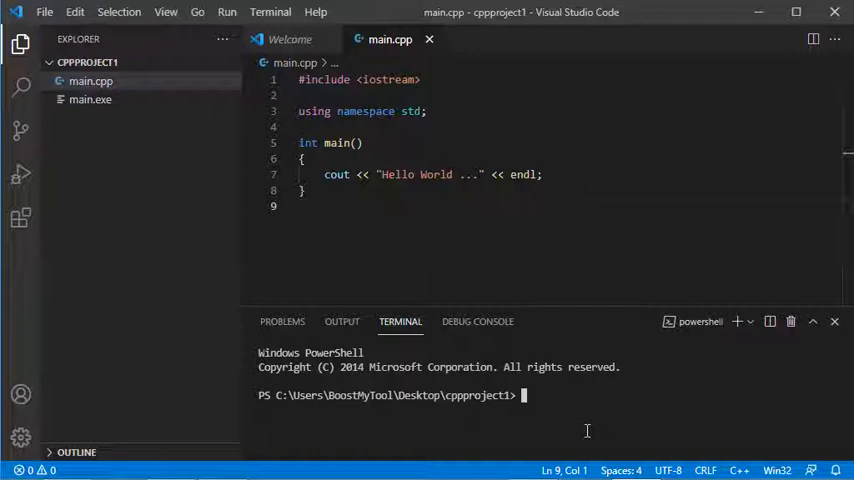
{"action": "type", "text": "main"}
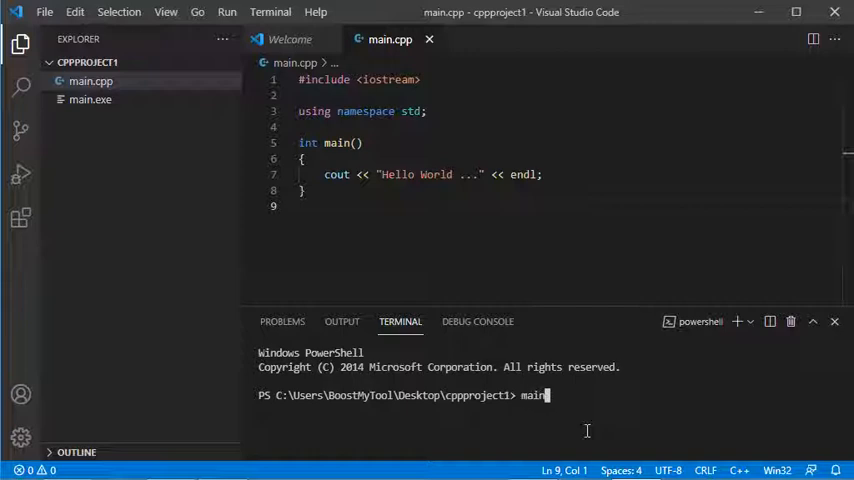
{"action": "type", "text": ".\\main.cpp."}
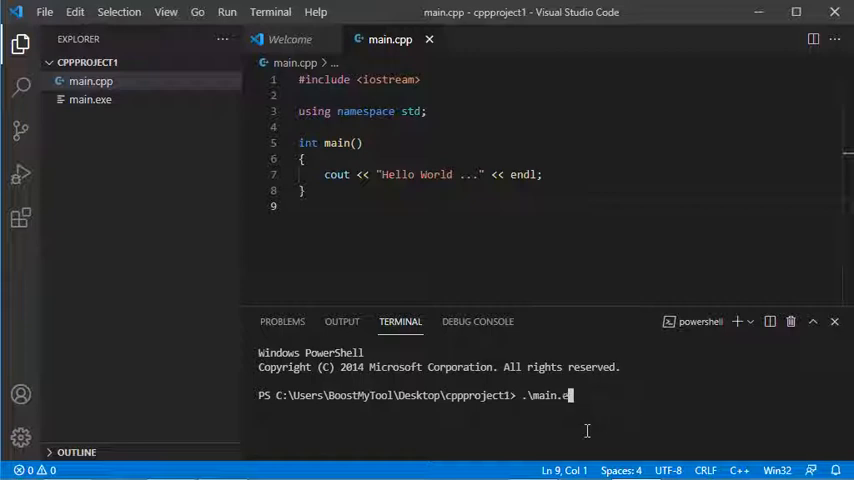
{"action": "key", "text": "Return"}
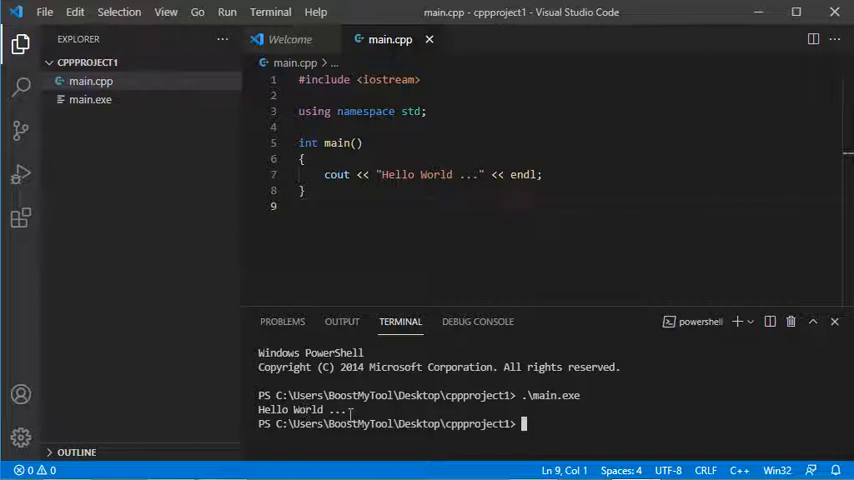
{"action": "right_click", "coordinate": [420, 141]}
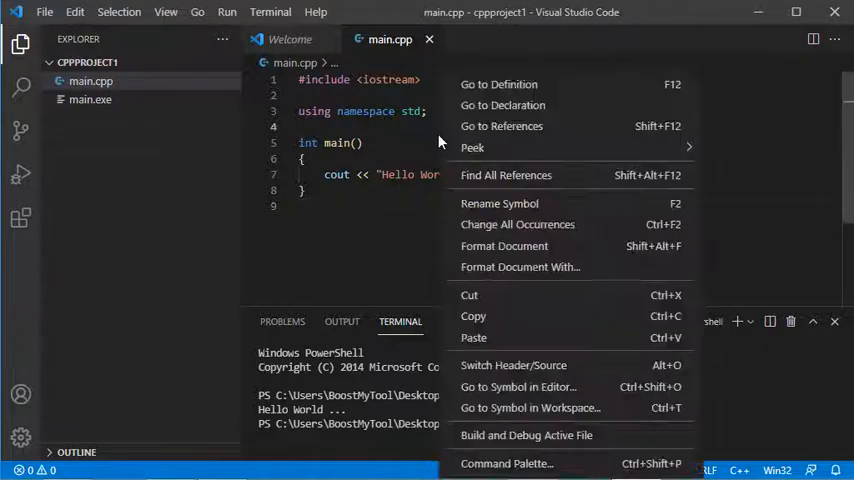
{"action": "mouse_move", "coordinate": [549, 84]}
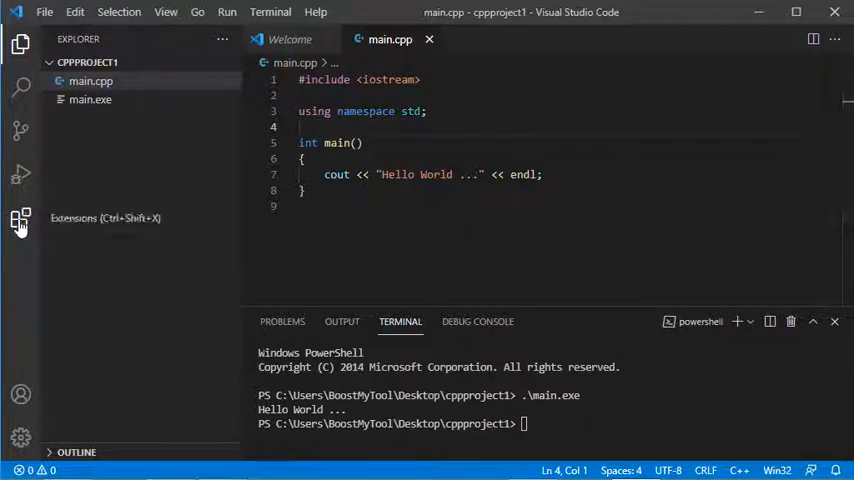
Search 'code runn', install Jun Han's Code Runner extension, and return to main.cpp.
{"action": "left_click", "coordinate": [20, 218]}
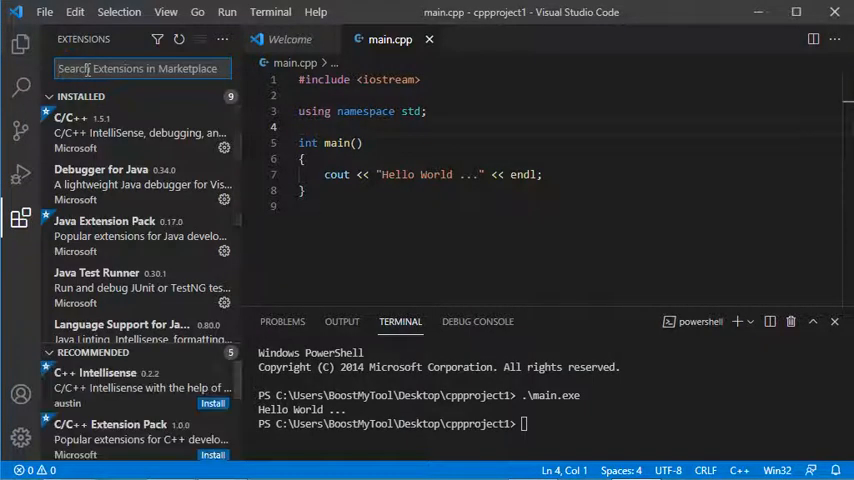
{"action": "type", "text": "code i"}
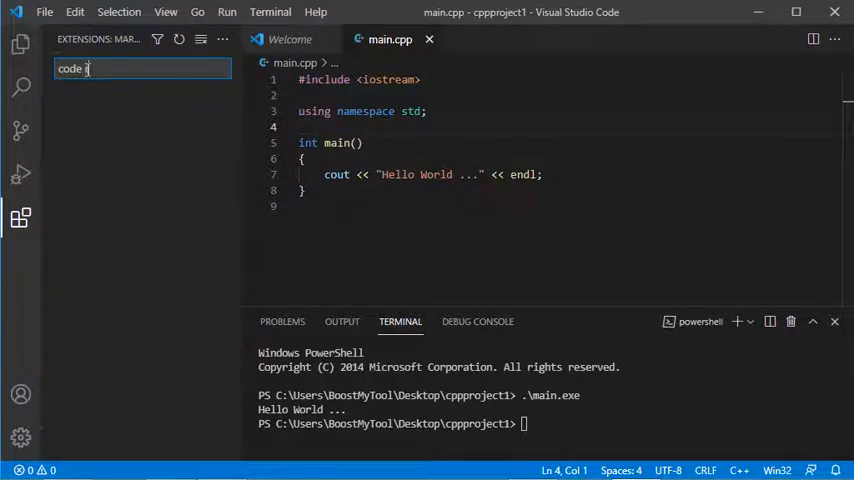
{"action": "type", "text": "unn"}
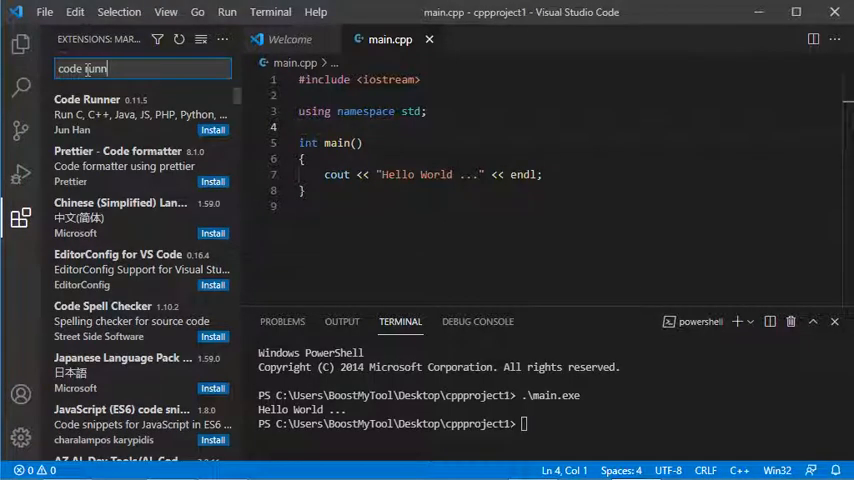
{"action": "left_click", "coordinate": [100, 113]}
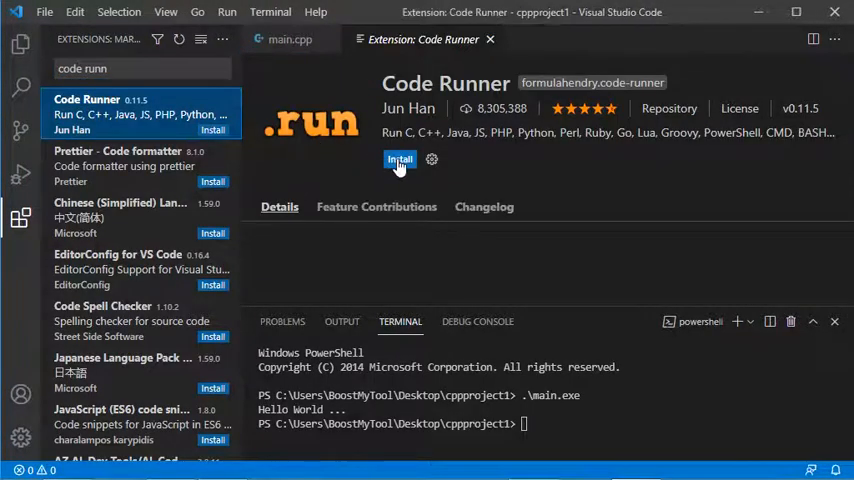
{"action": "left_click", "coordinate": [399, 159]}
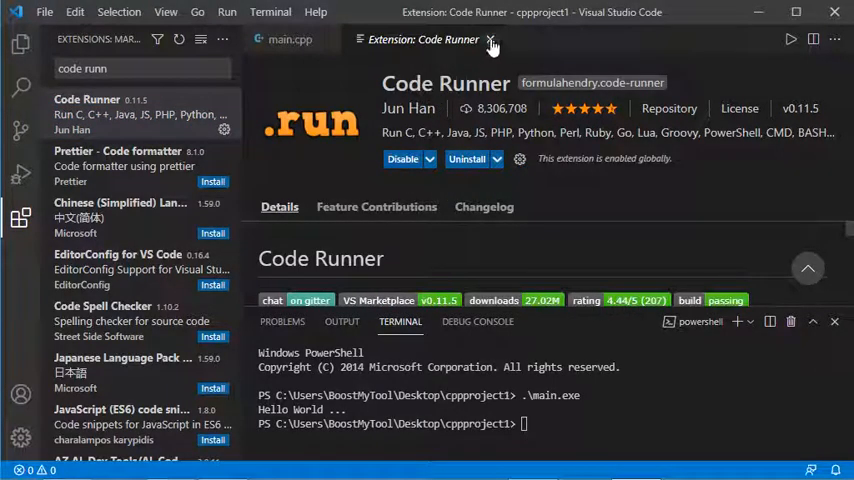
{"action": "left_click", "coordinate": [491, 39]}
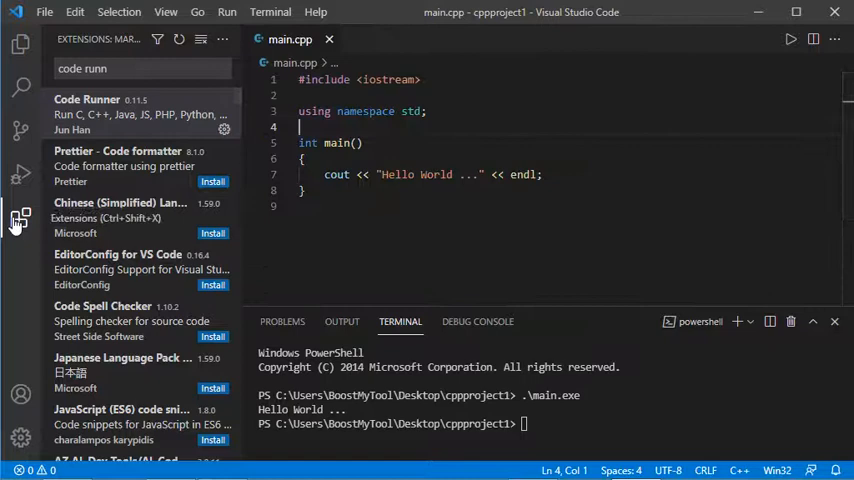
Hide the Extensions sidebar and compile and run main.cpp with Code Runner's Run Code.
{"action": "left_click", "coordinate": [21, 218]}
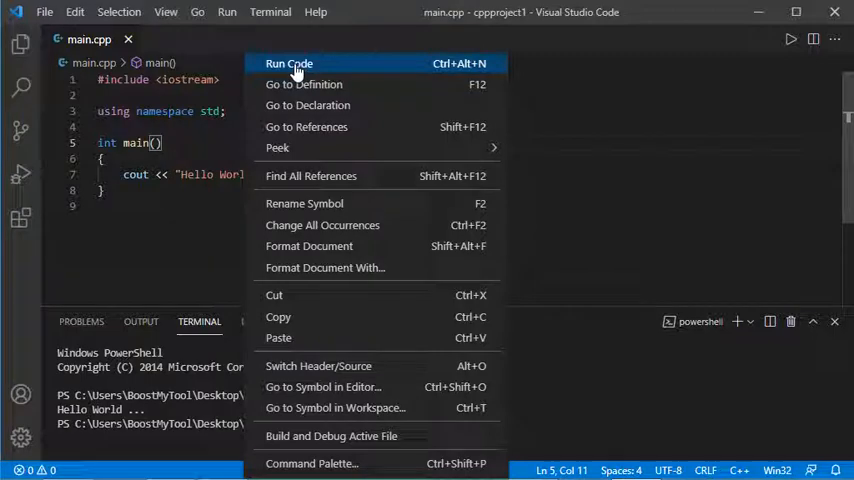
{"action": "left_click", "coordinate": [289, 63]}
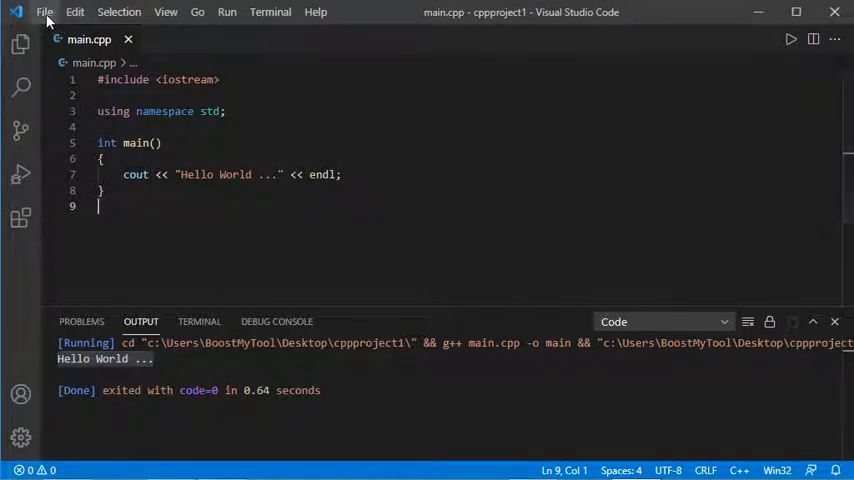
Tick Run In Terminal under Extensions > Run Code configuration in the user Settings.
{"action": "left_click", "coordinate": [44, 12]}
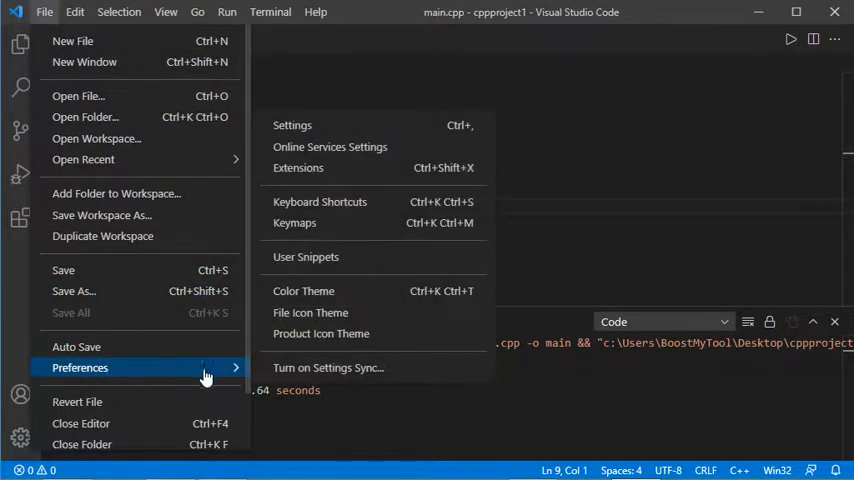
{"action": "left_click", "coordinate": [292, 125]}
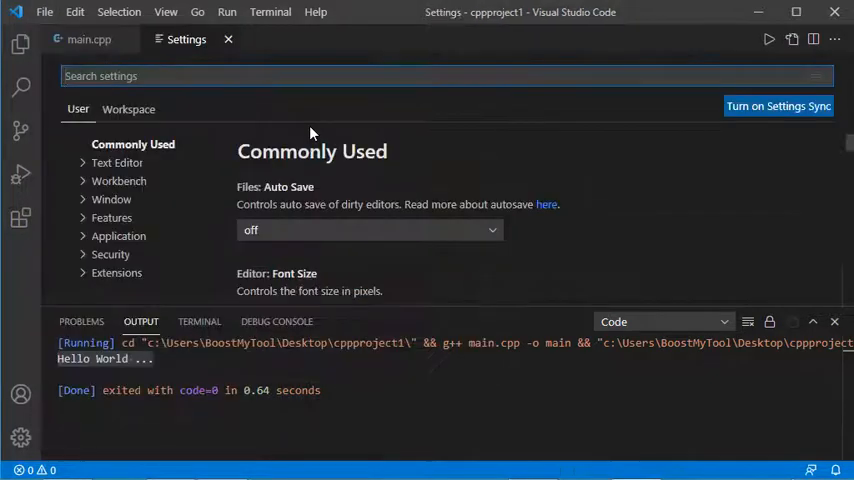
{"action": "mouse_move", "coordinate": [83, 278]}
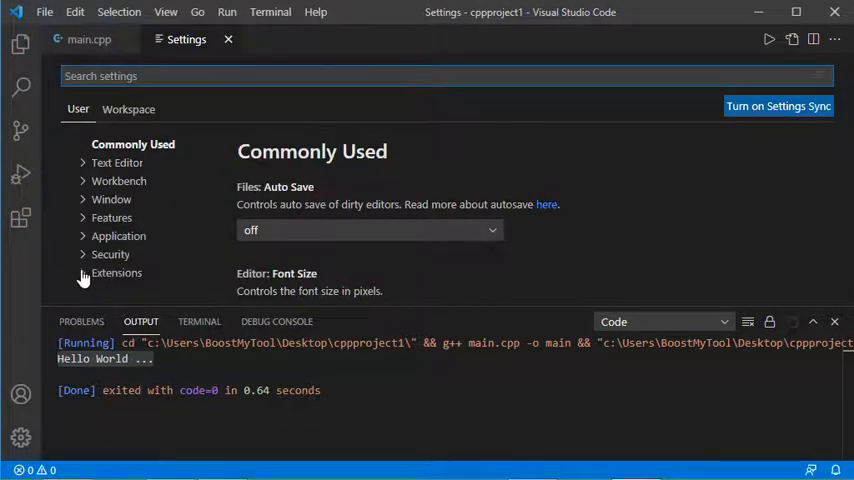
{"action": "left_click", "coordinate": [116, 272]}
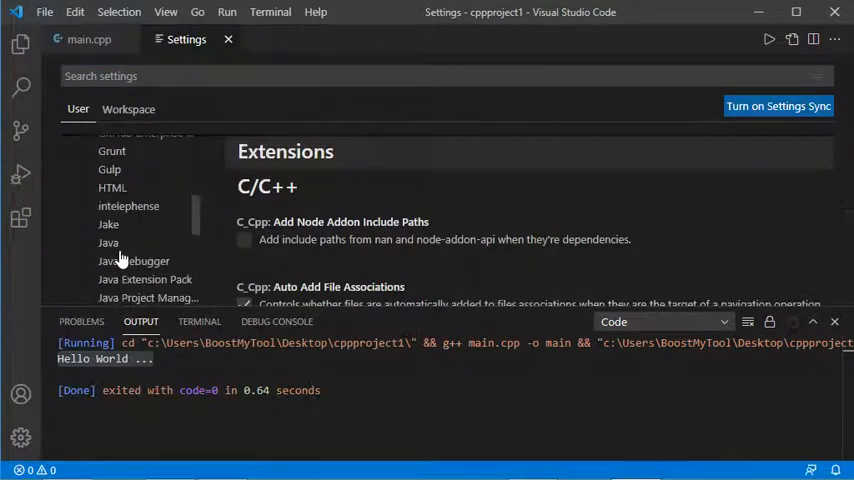
{"action": "scroll", "scroll_direction": "down", "scroll_amount": 3}
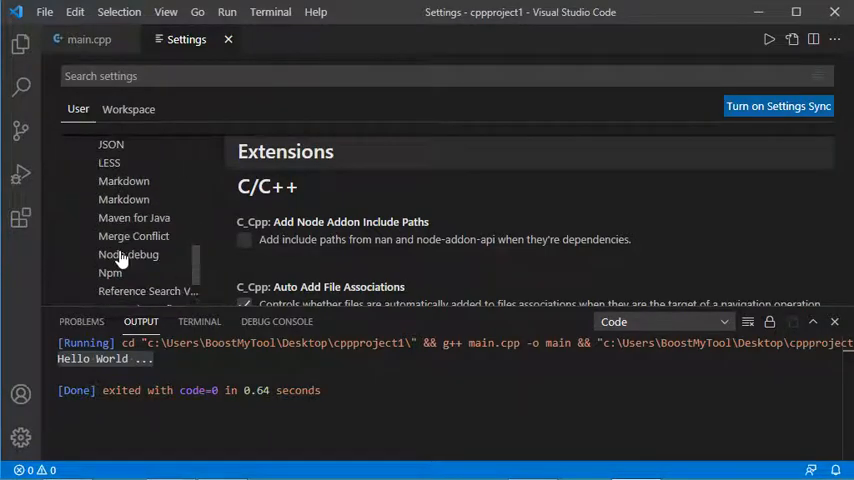
{"action": "scroll", "scroll_direction": "down", "scroll_amount": 3}
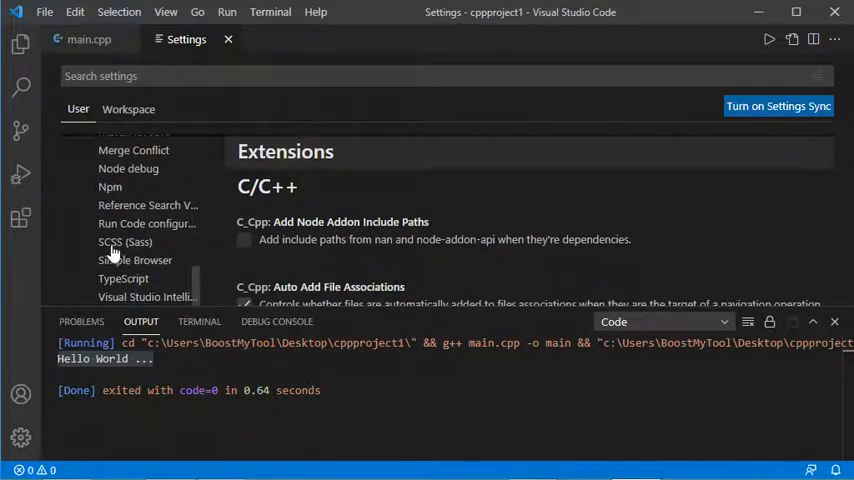
{"action": "left_click", "coordinate": [146, 223]}
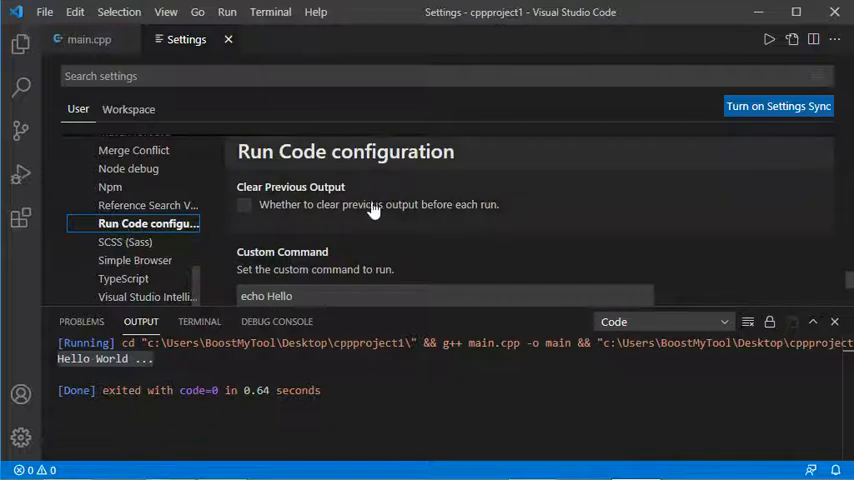
{"action": "scroll", "scroll_direction": "down", "scroll_amount": 3}
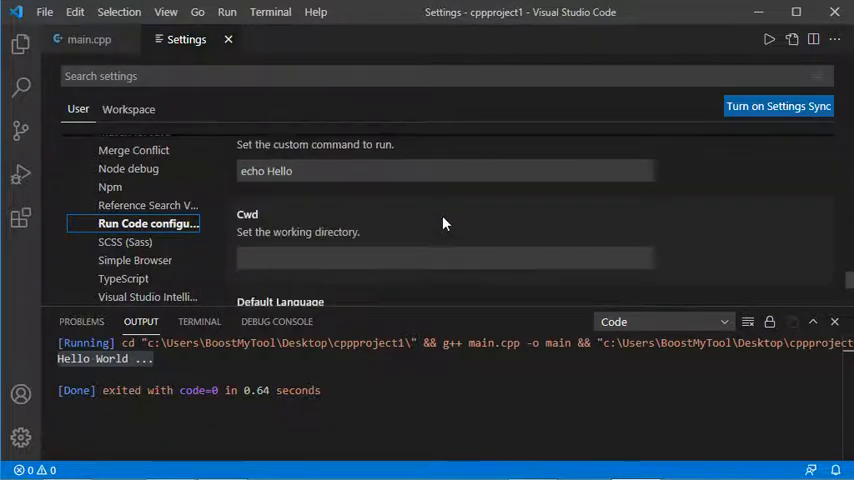
{"action": "scroll", "scroll_direction": "down", "scroll_amount": 3}
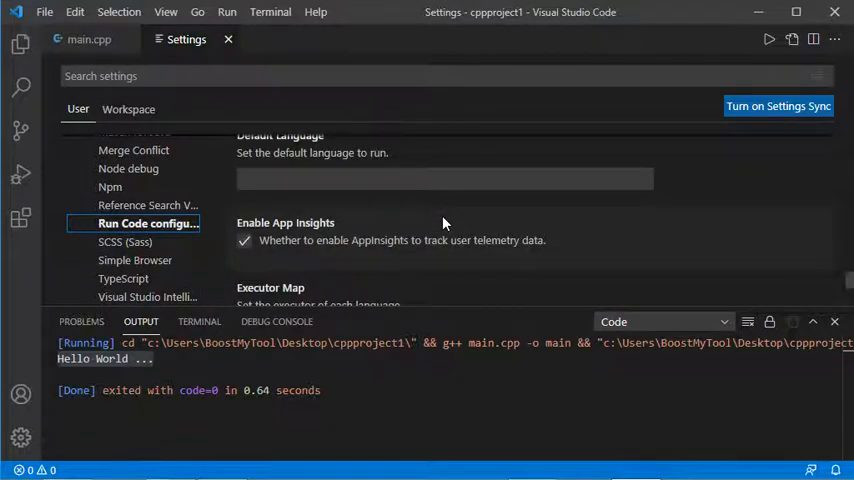
{"action": "scroll", "scroll_direction": "down", "scroll_amount": 3}
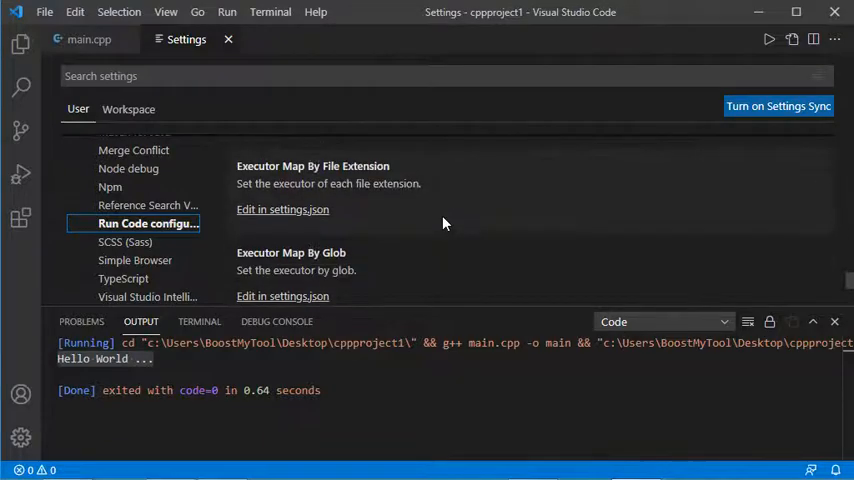
{"action": "scroll", "scroll_direction": "up", "scroll_amount": 3}
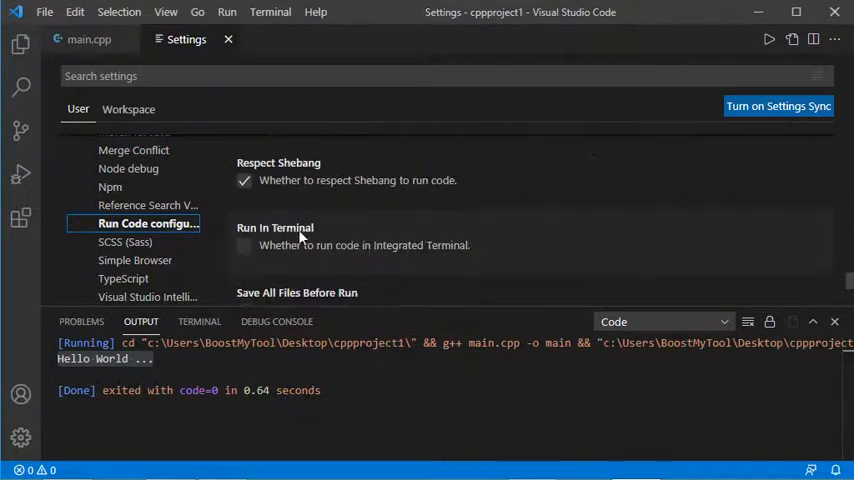
{"action": "mouse_move", "coordinate": [245, 245]}
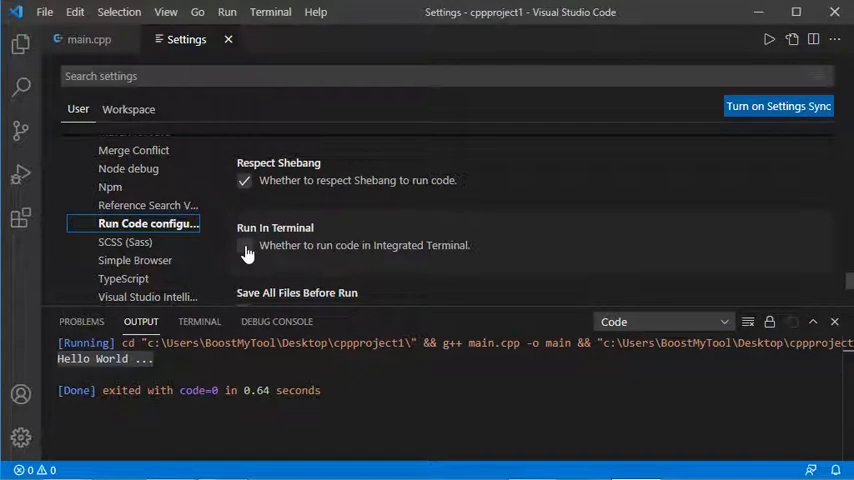
{"action": "left_click", "coordinate": [245, 245]}
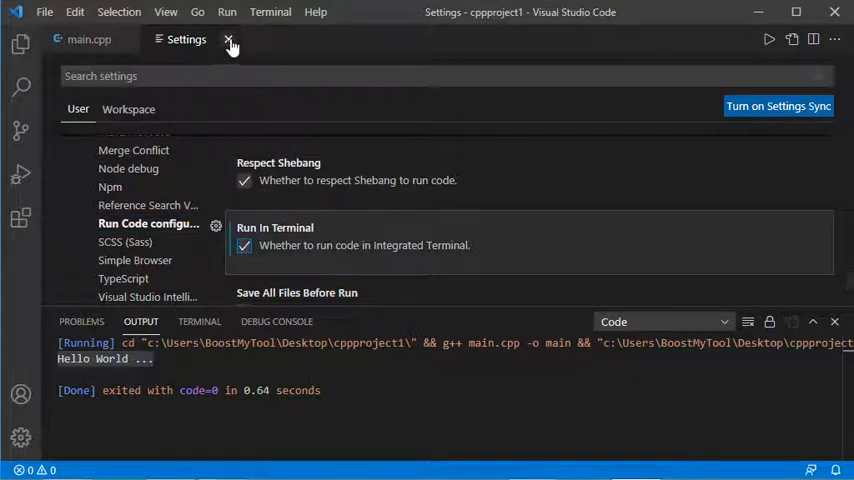
Close Settings, then run main.cpp twice in the terminal via Run Code and the play button.
{"action": "left_click", "coordinate": [229, 39]}
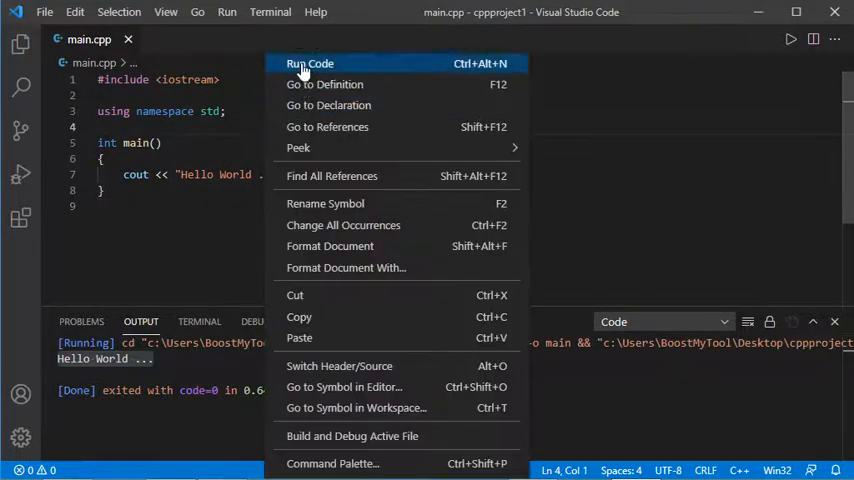
{"action": "left_click", "coordinate": [310, 63]}
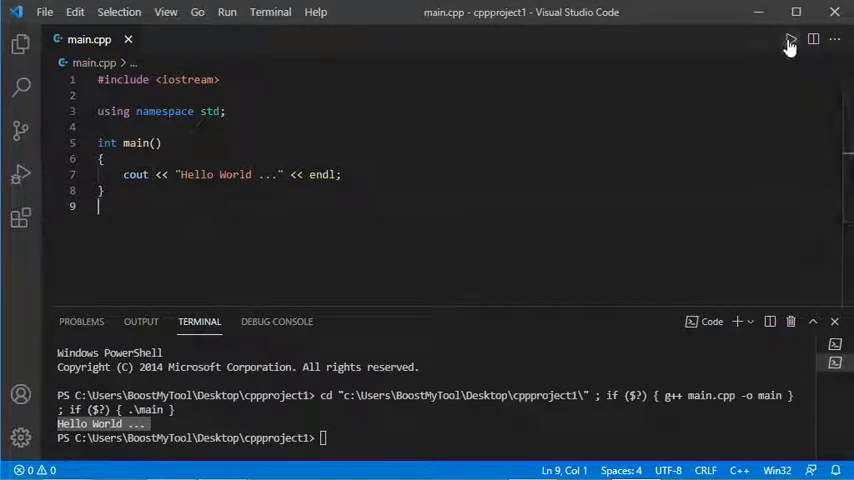
{"action": "left_click", "coordinate": [790, 39]}
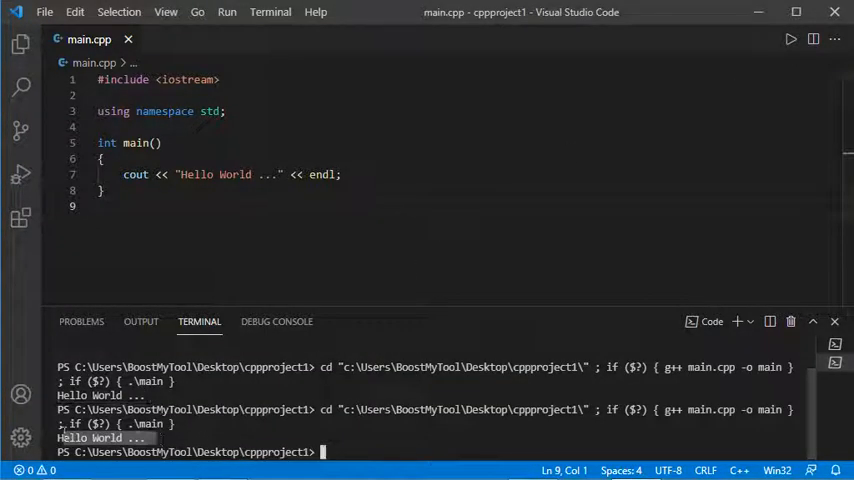
{"action": "mouse_move", "coordinate": [579, 172]}
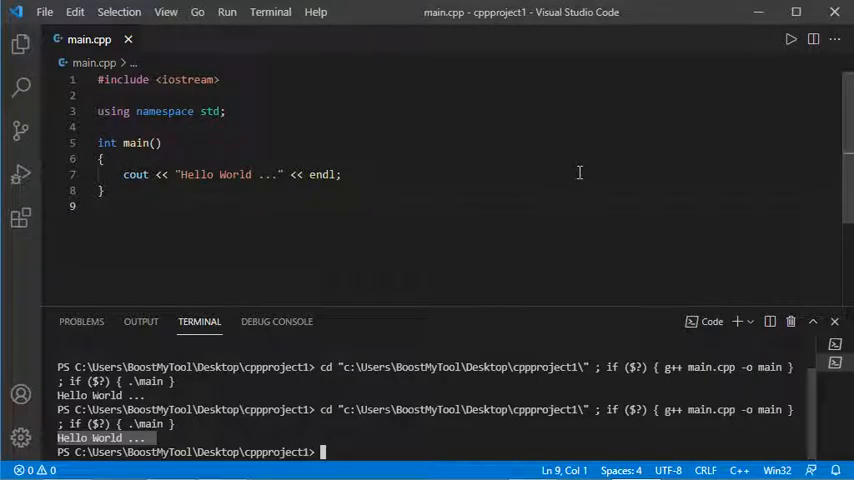